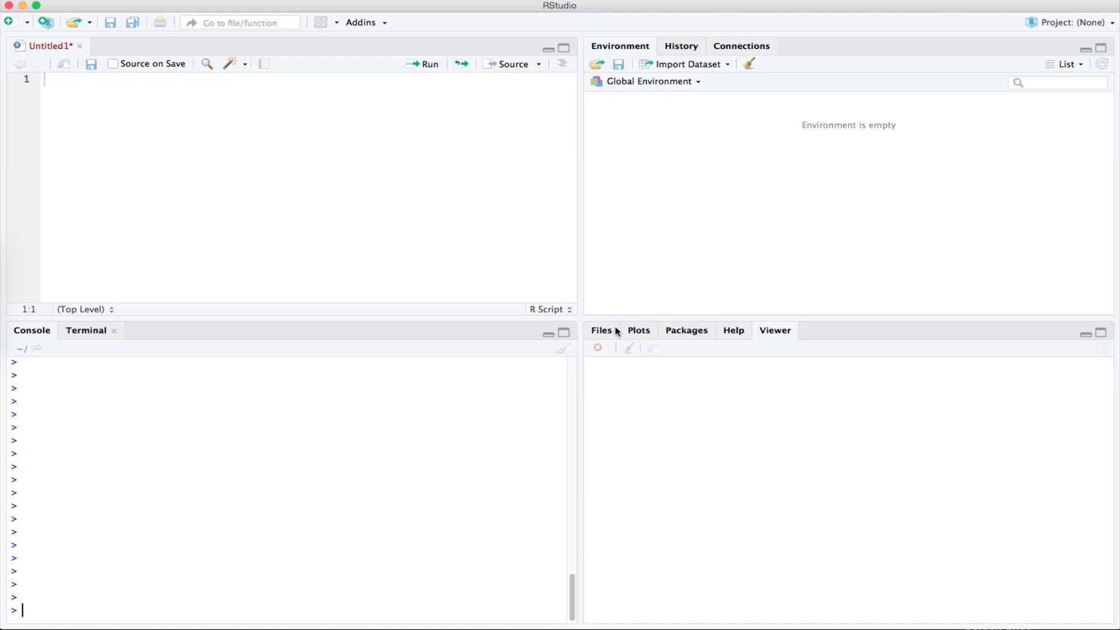
mouse_move(584, 273)
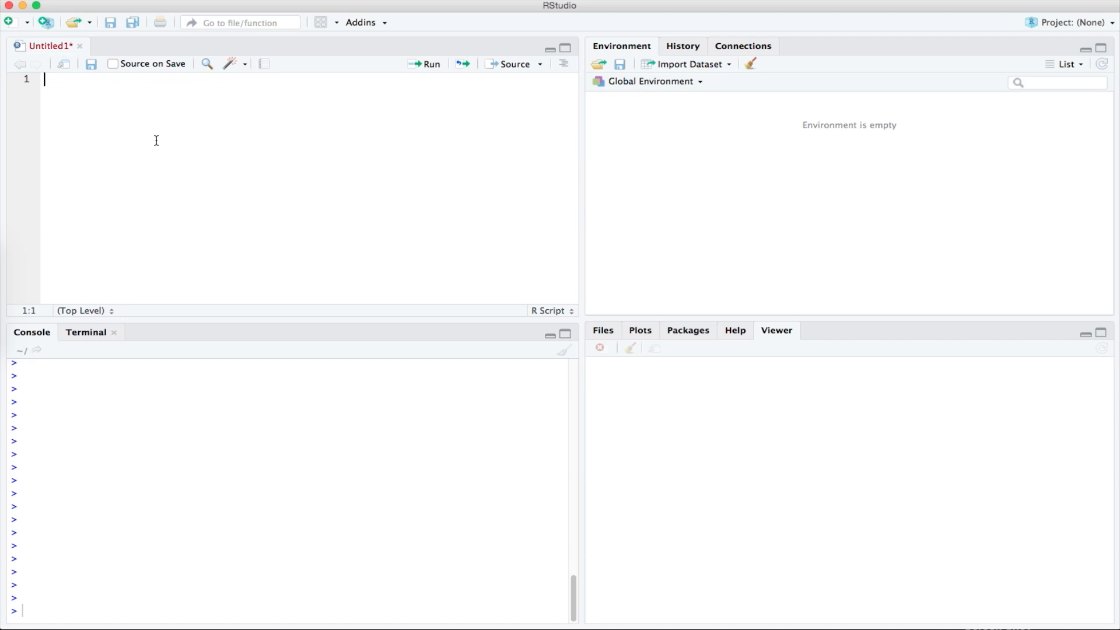
- Start a new R script from the new-file menu
click(10, 22)
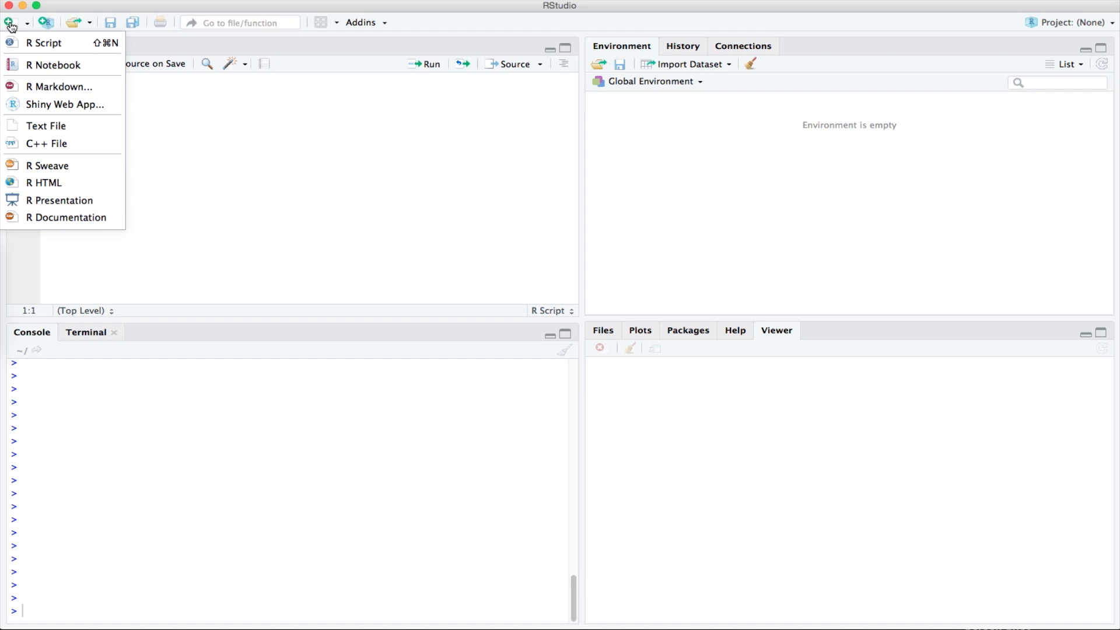
mouse_move(44, 42)
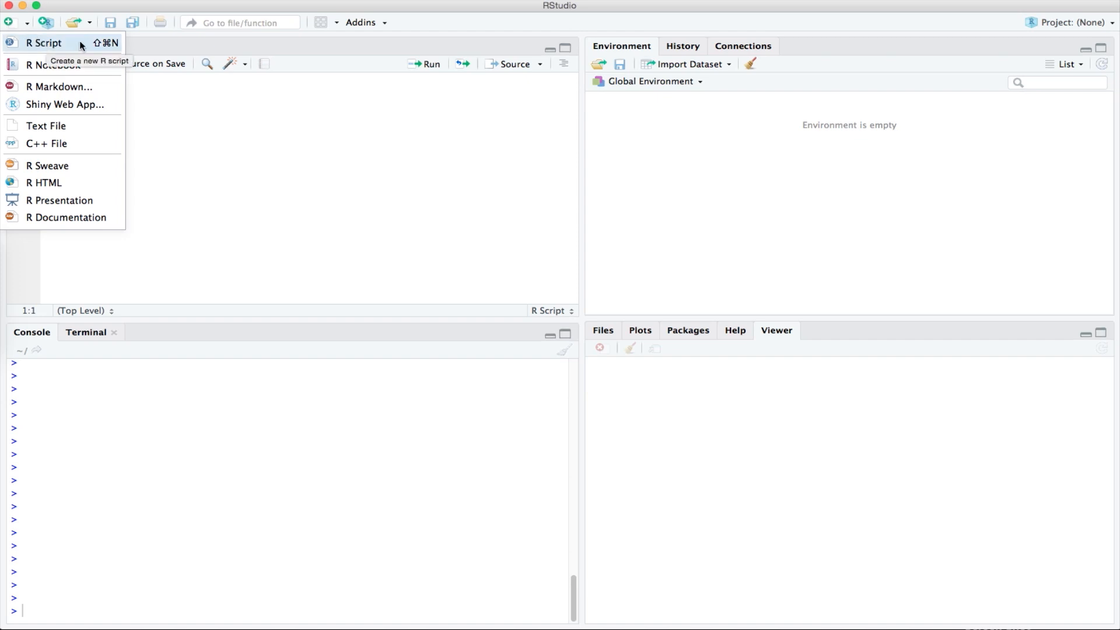
click(44, 42)
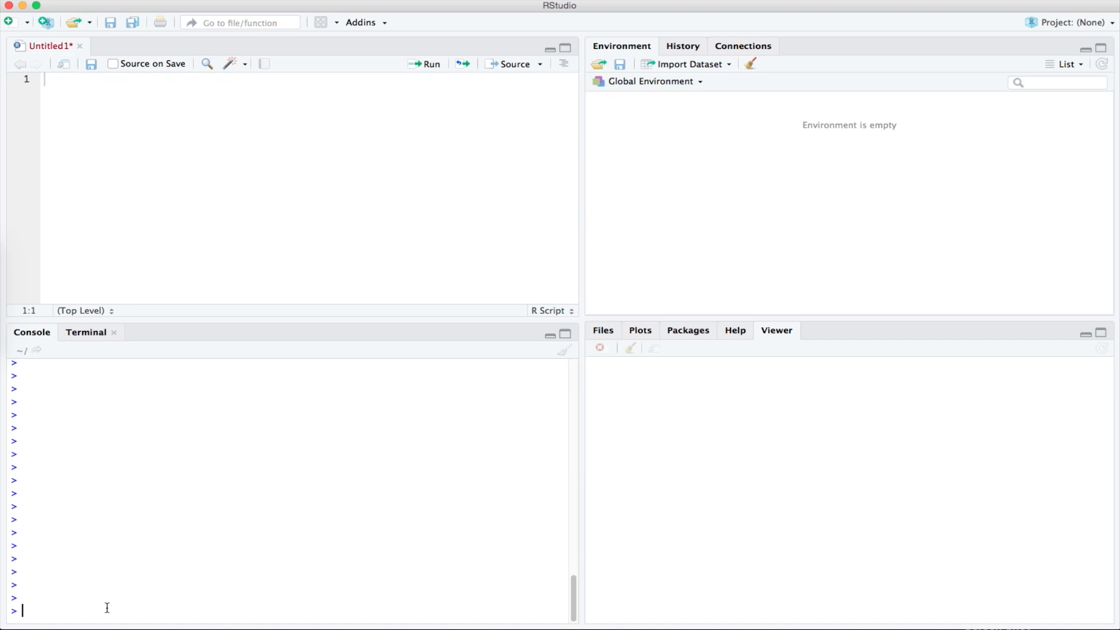
mouse_move(800, 220)
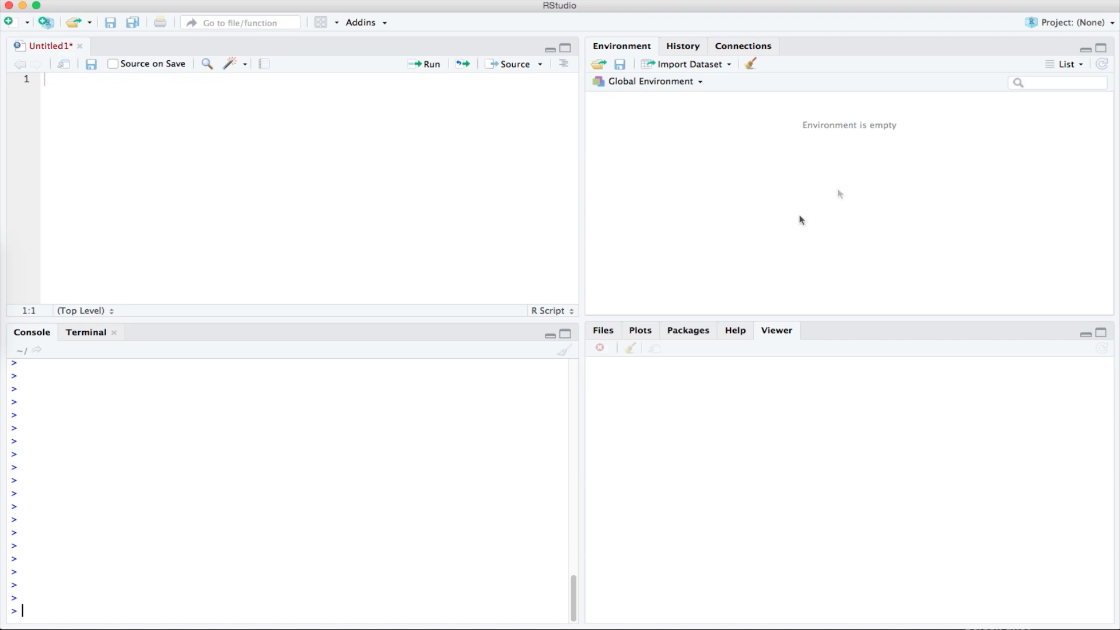
mouse_move(806, 166)
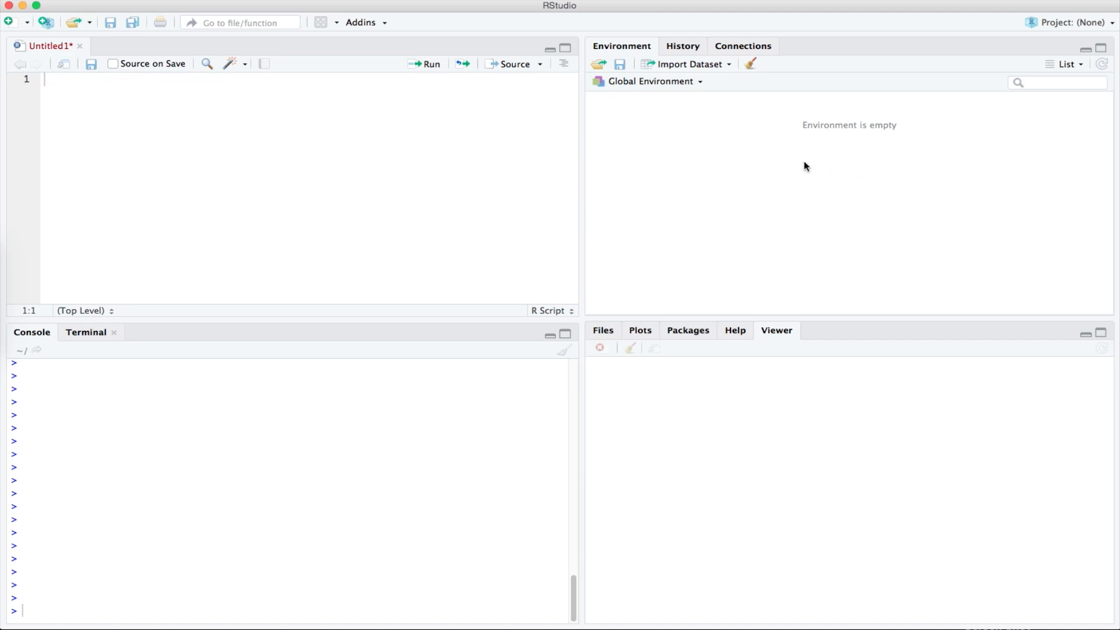
mouse_move(965, 437)
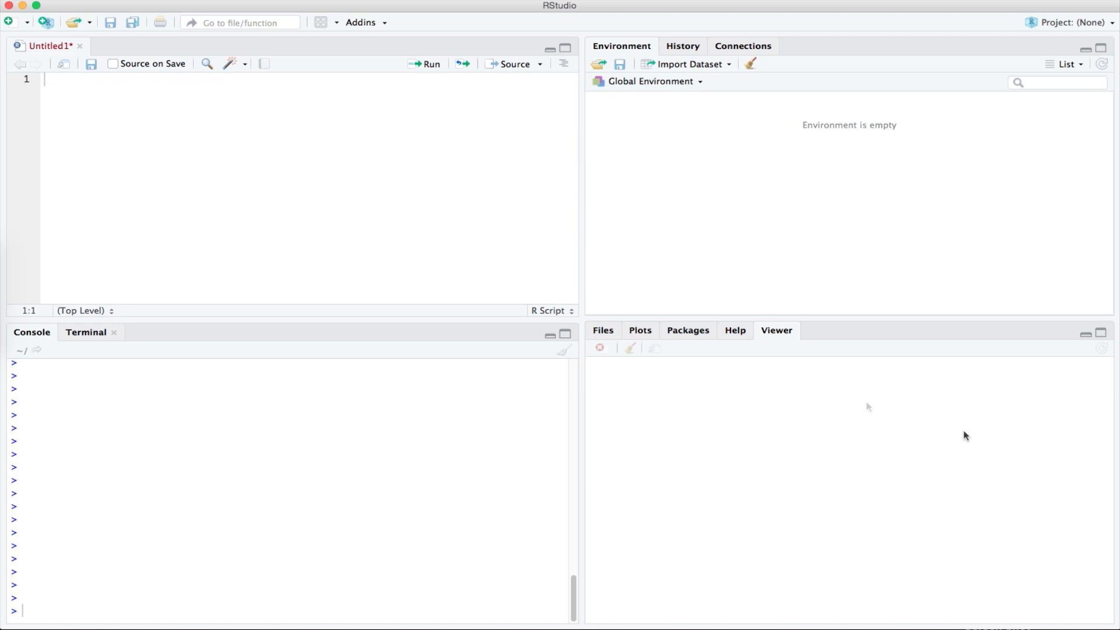
mouse_move(867, 407)
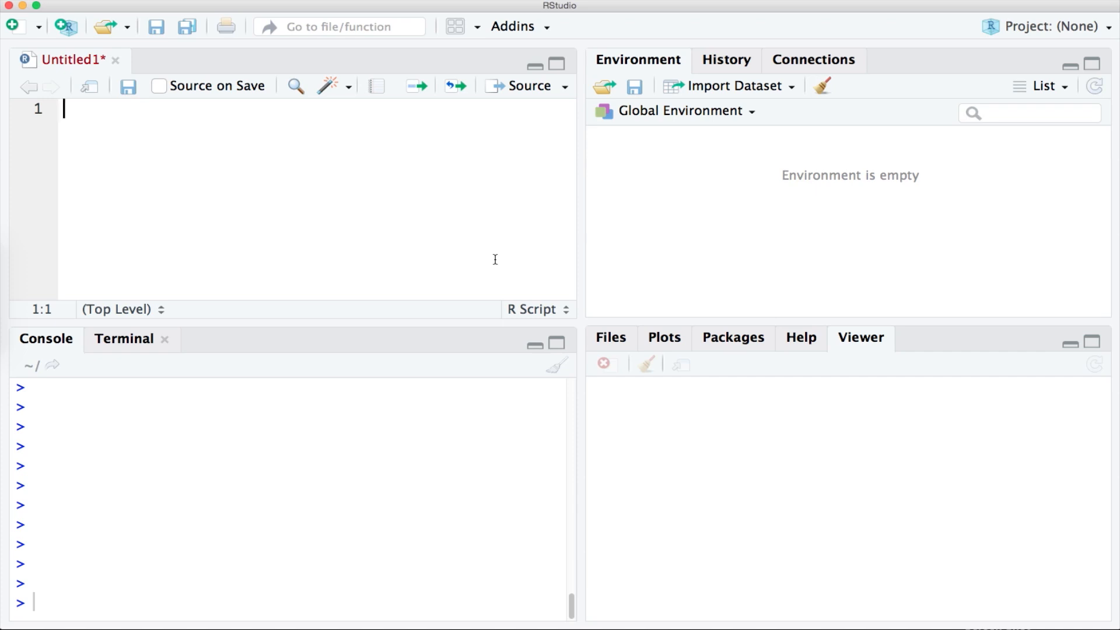
mouse_move(497, 256)
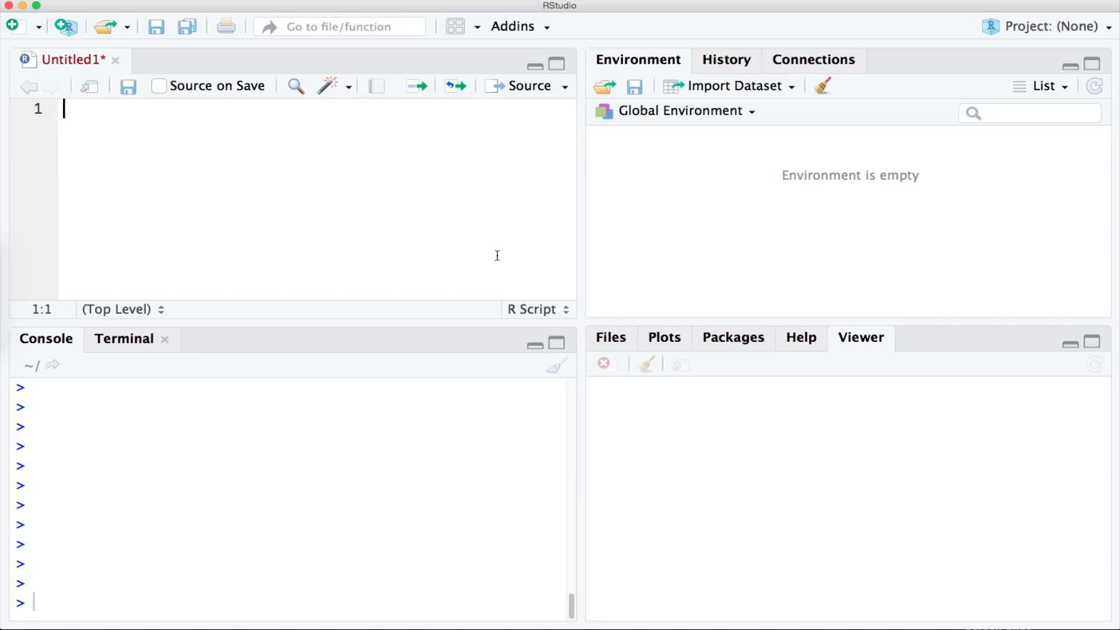
mouse_move(493, 251)
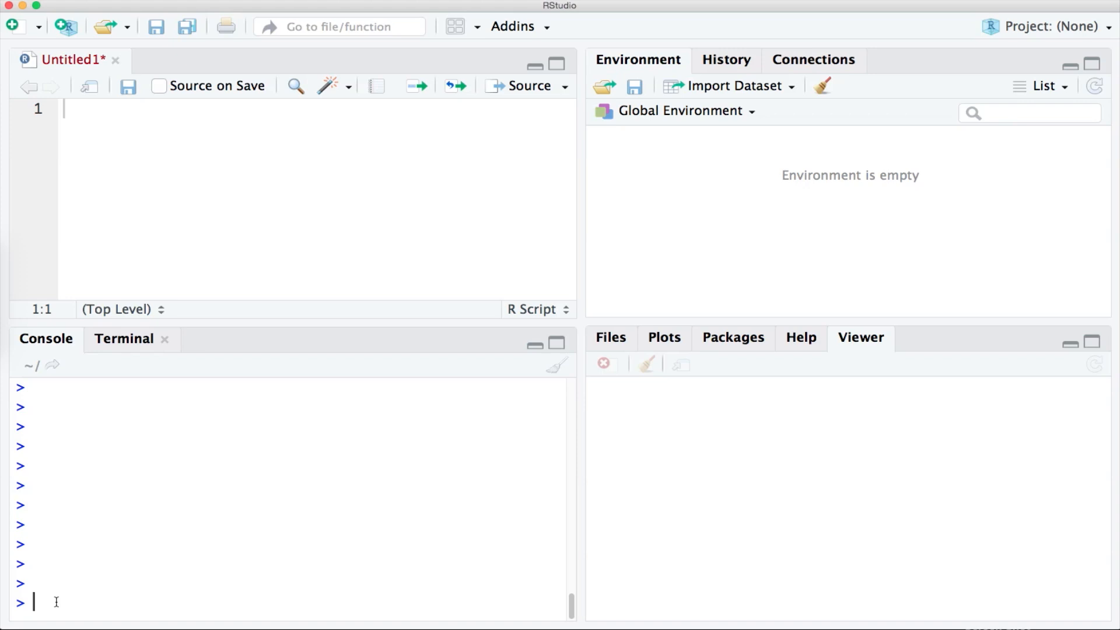
- Evaluate 1+1 in the console, removing the stray '=' first, to get 2
text(1+1)
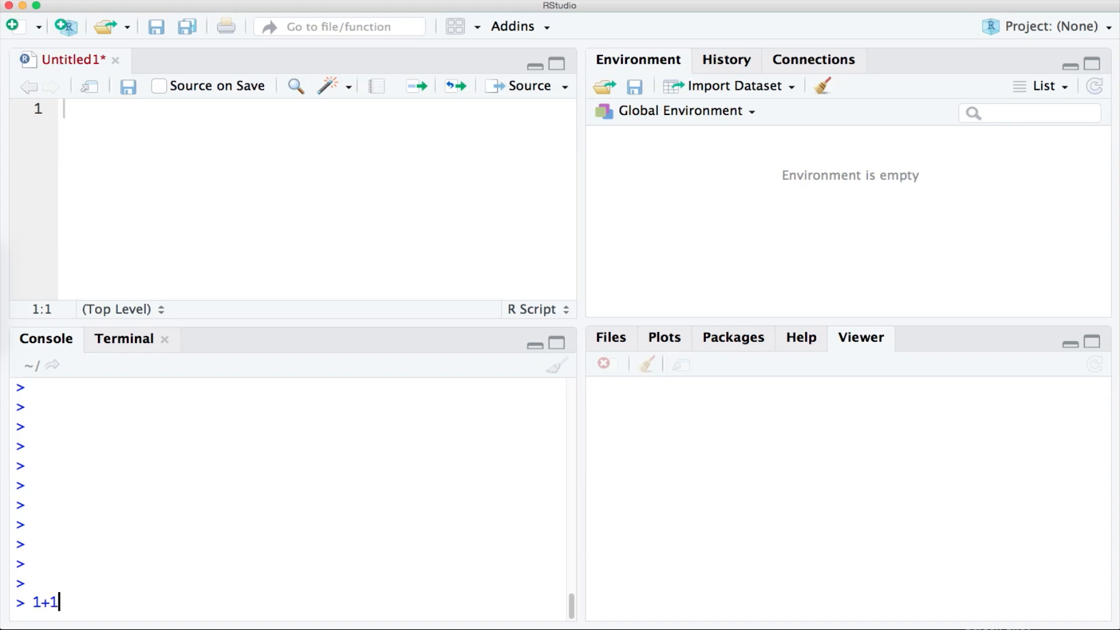
text(=)
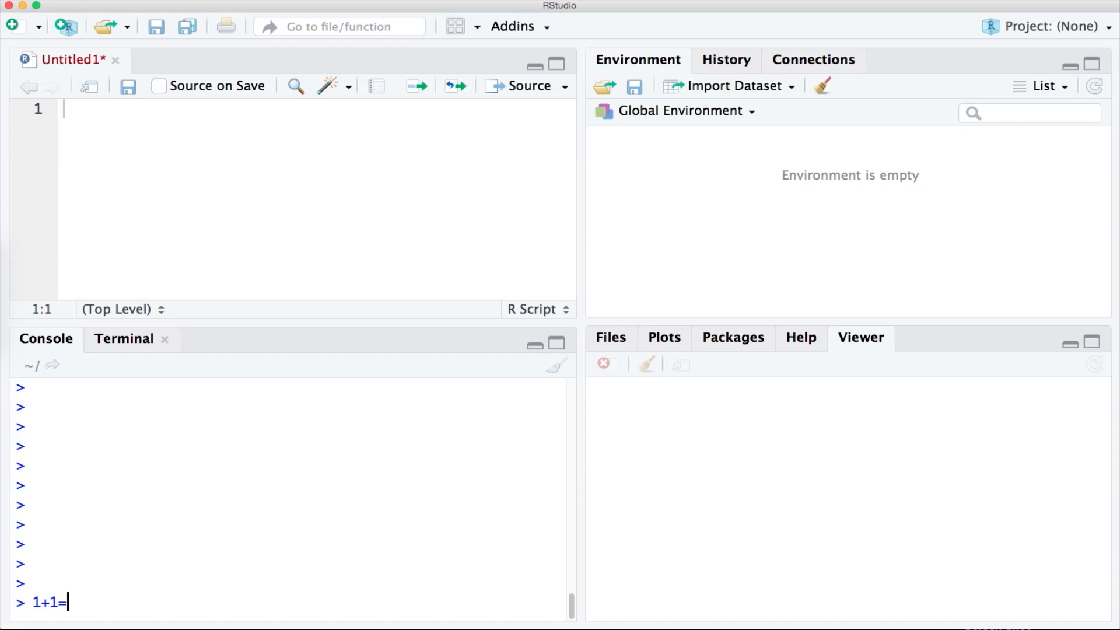
key(Backspace)
text(1)
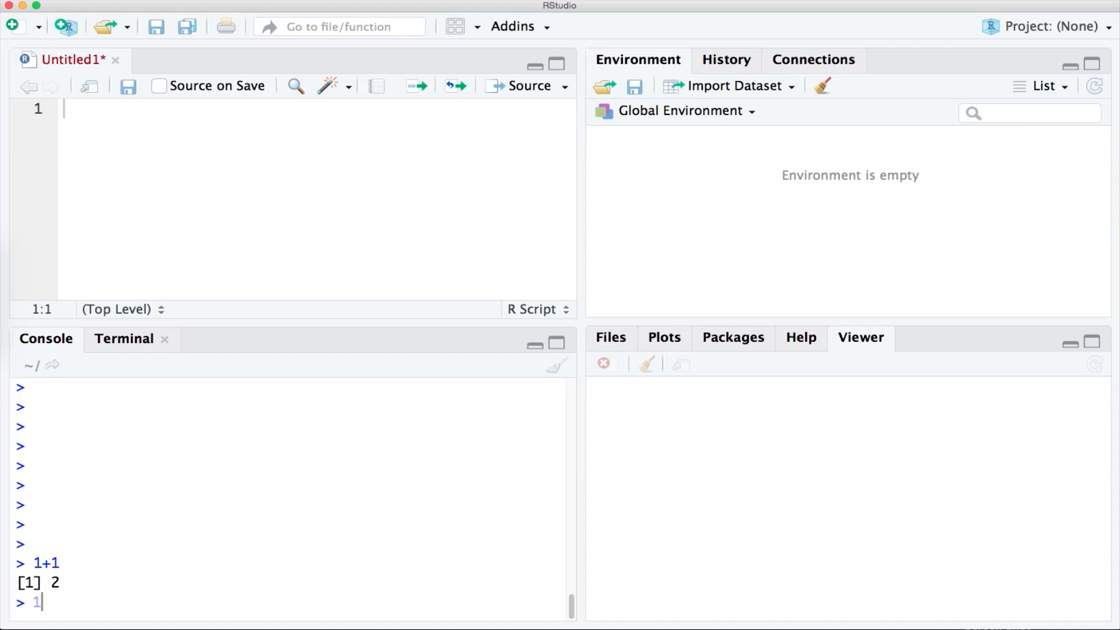
- Evaluate 1-1, 2*2 and 4/2 in the console, giving 0, 4 and 2
text(-1)
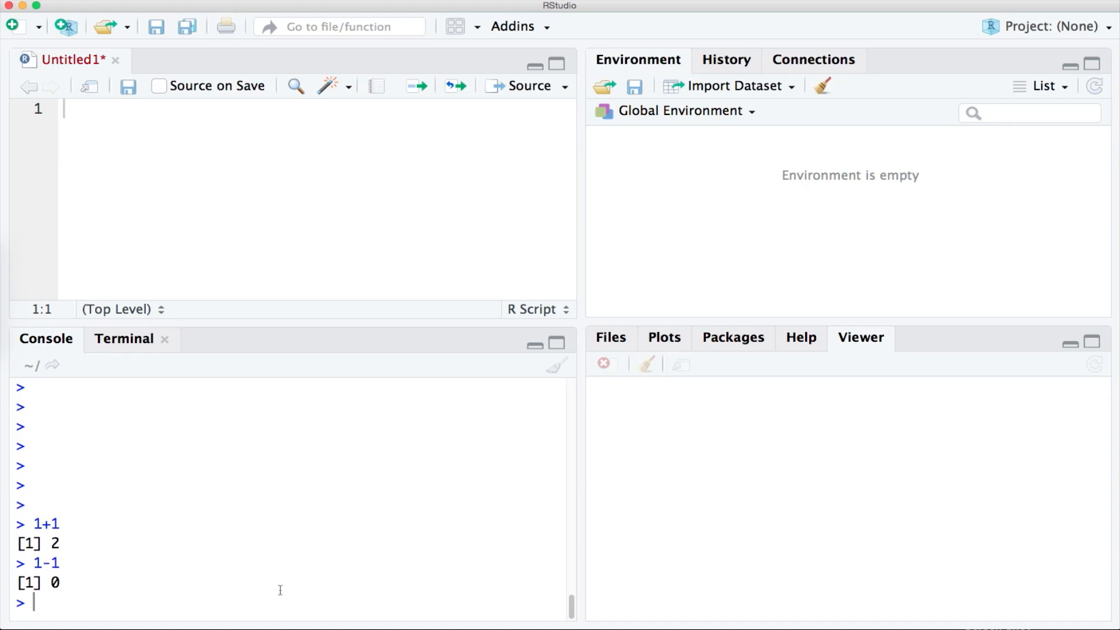
text(2*2)
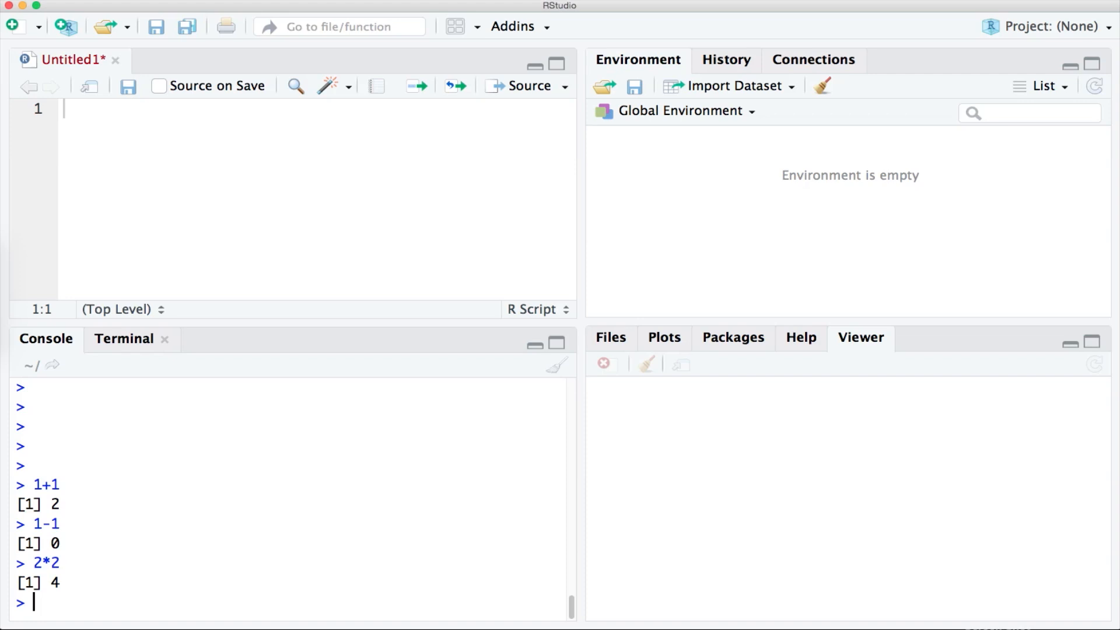
text(4/2)
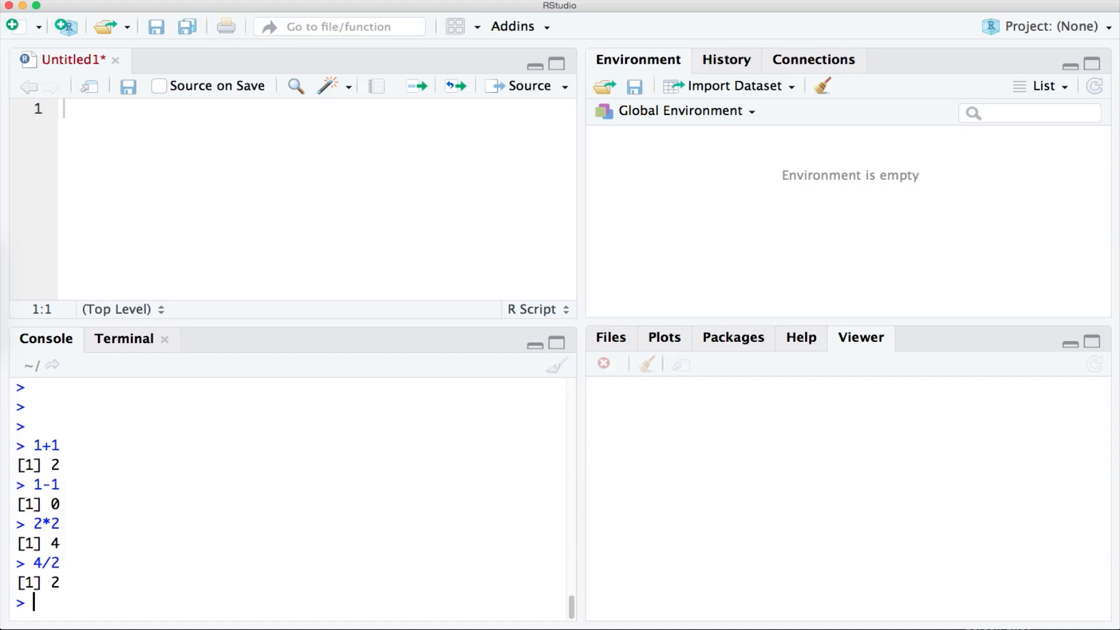
- Assign x = c(2,4,6,8) in the console so it appears in the Environment pane
text(2,4,6,8)
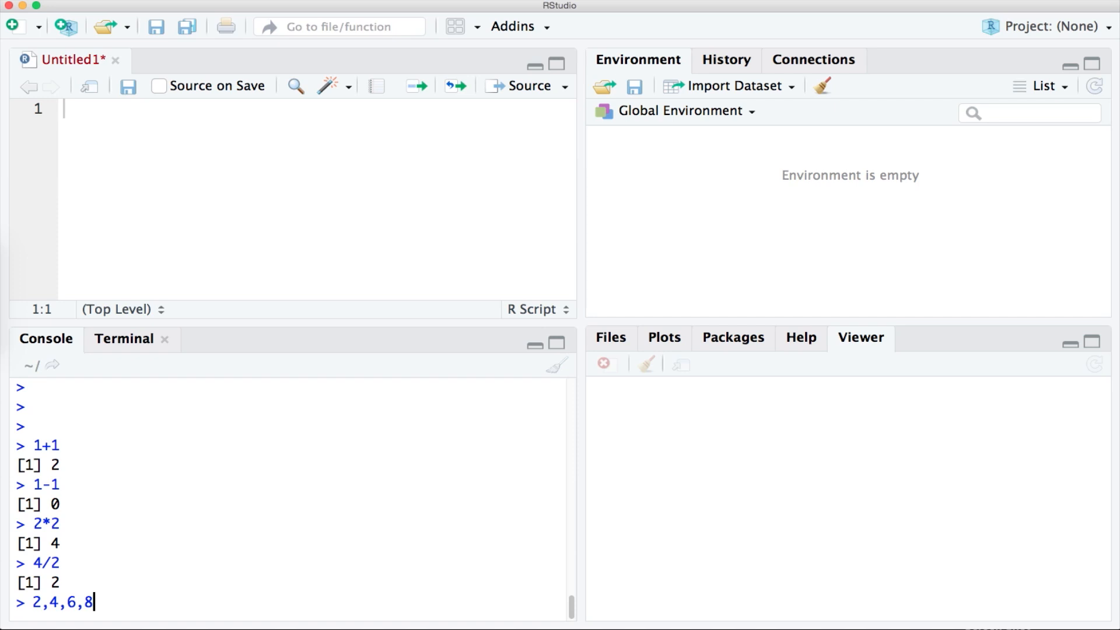
text())
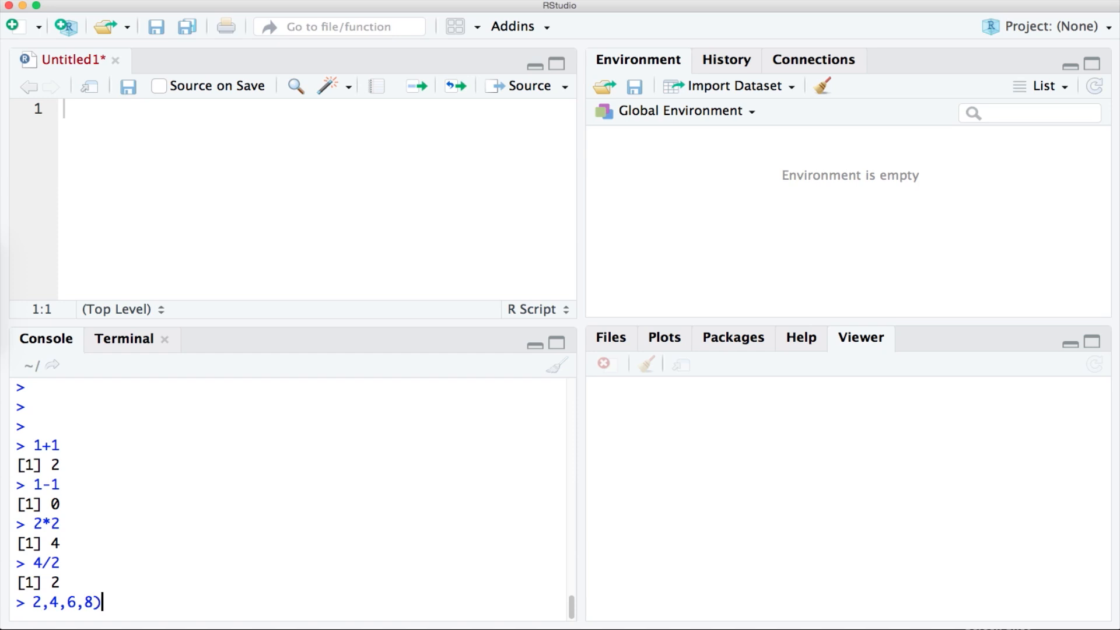
text(()
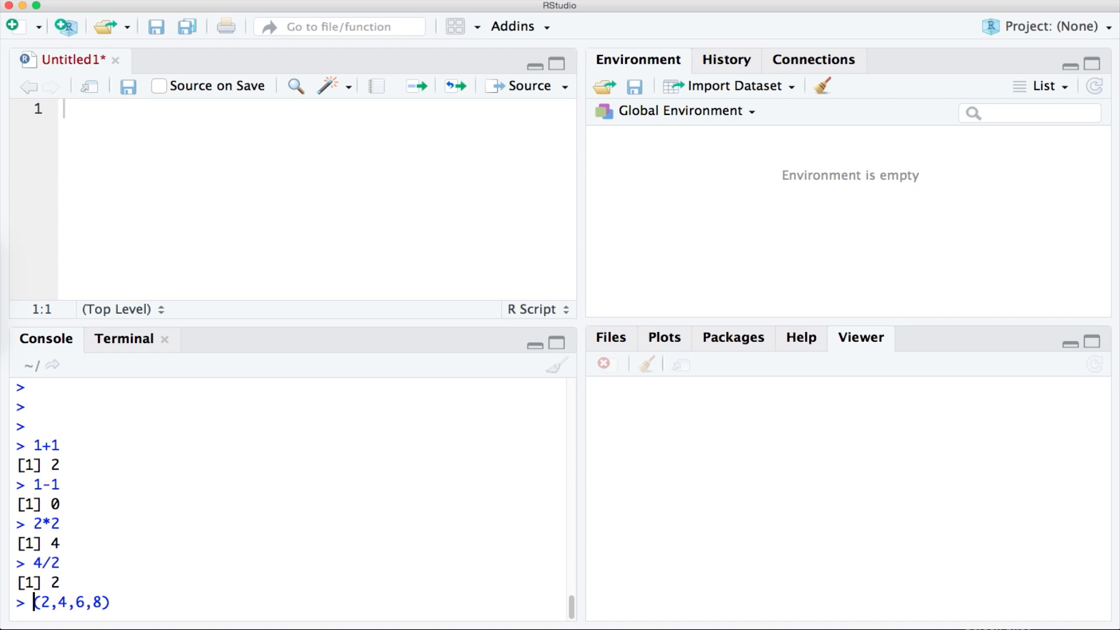
text(x)
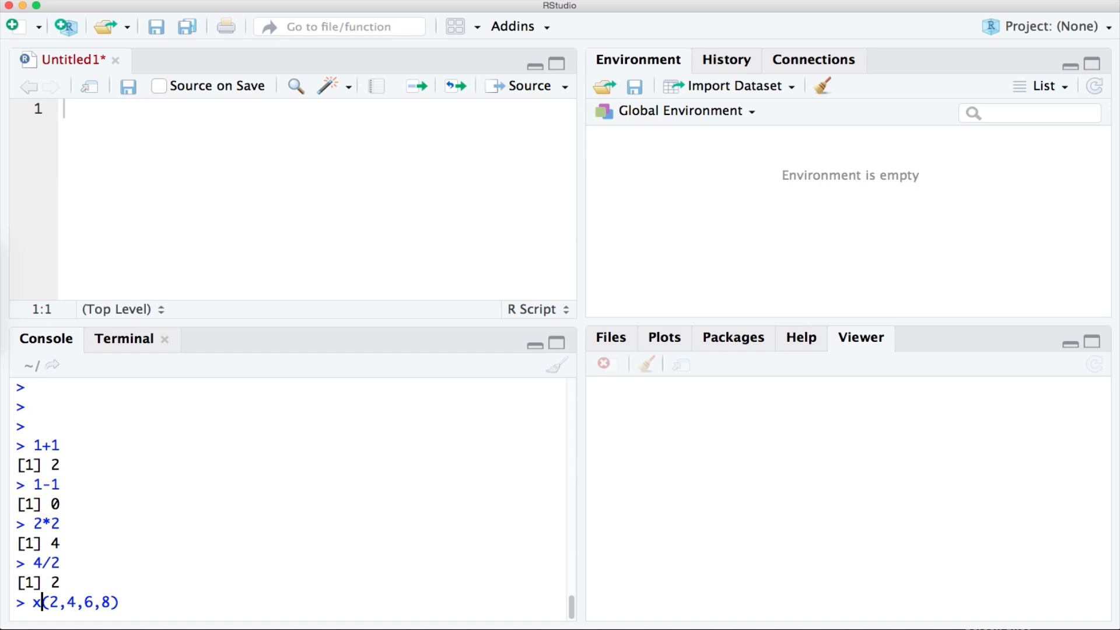
text(=)
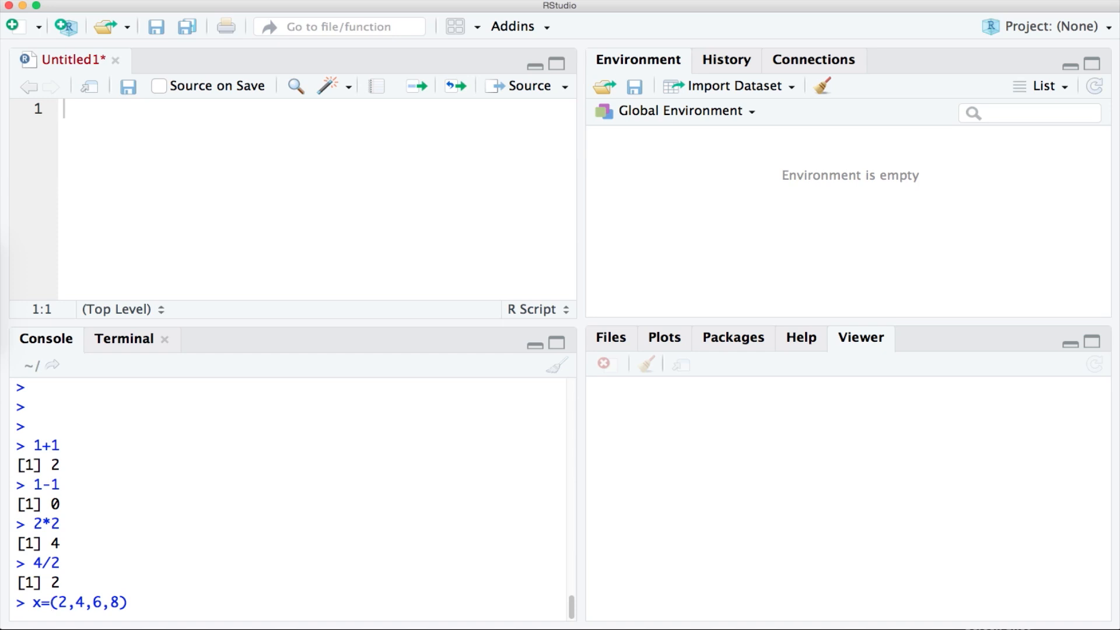
text(c)
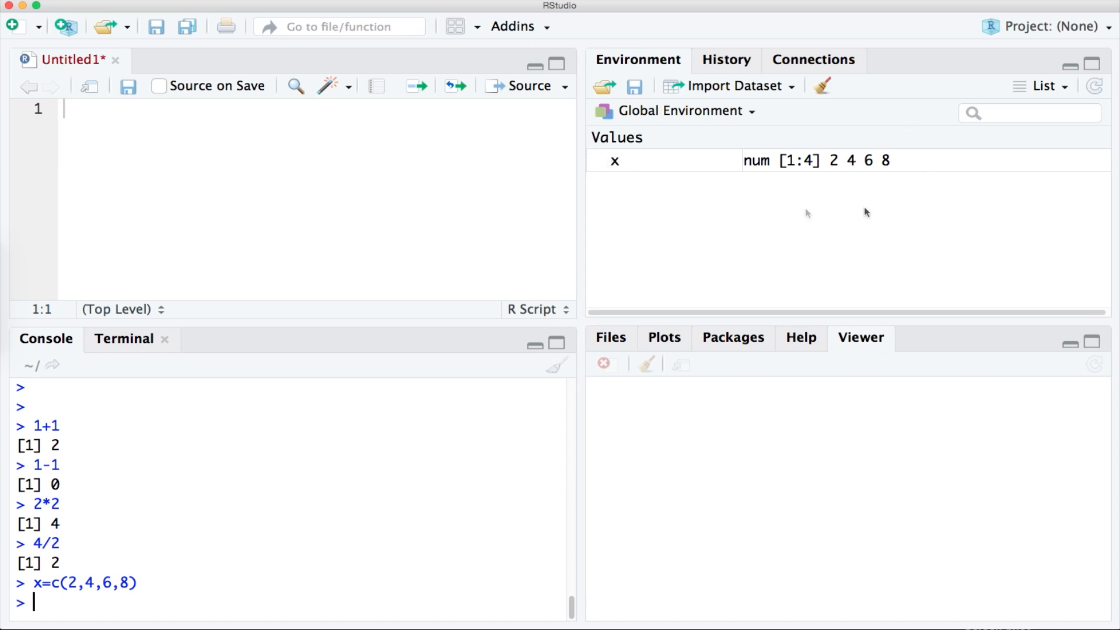
mouse_move(866, 211)
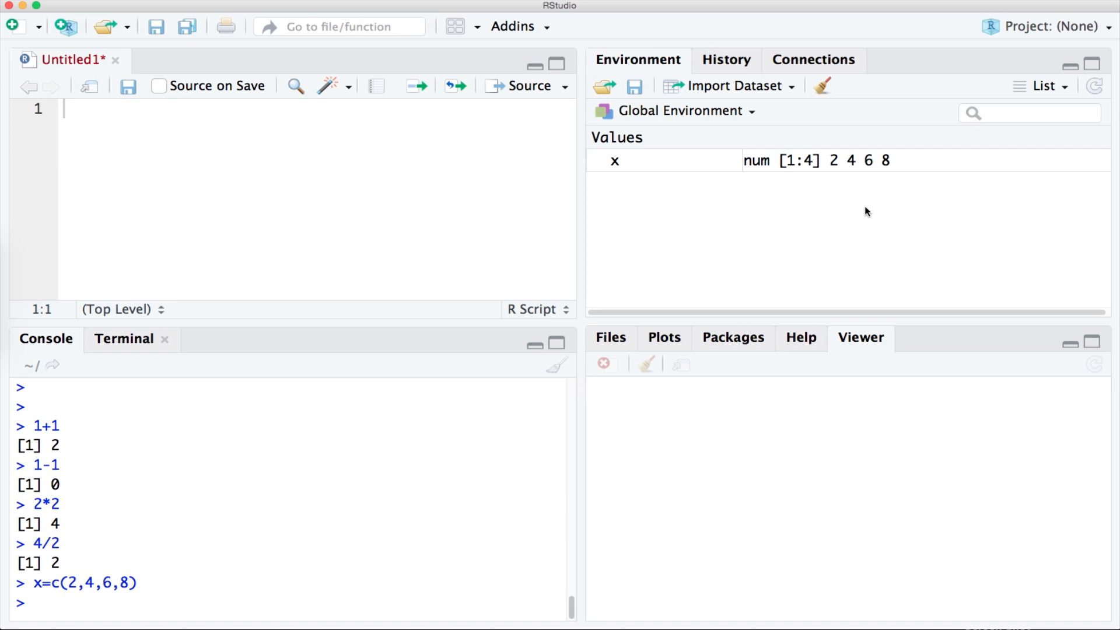
click(32, 602)
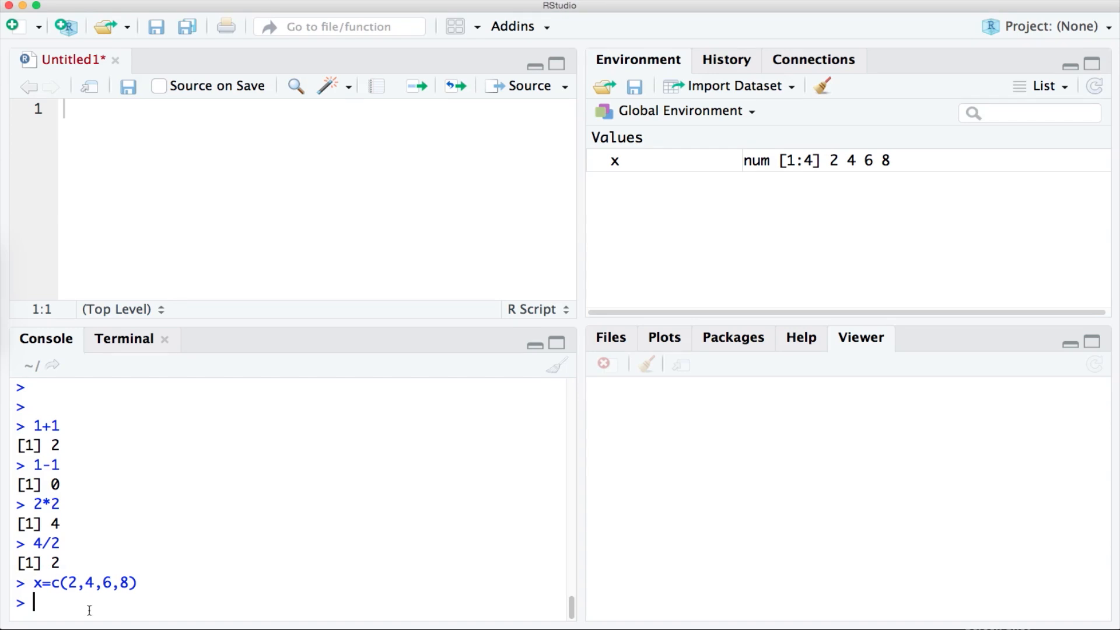
text(rm)
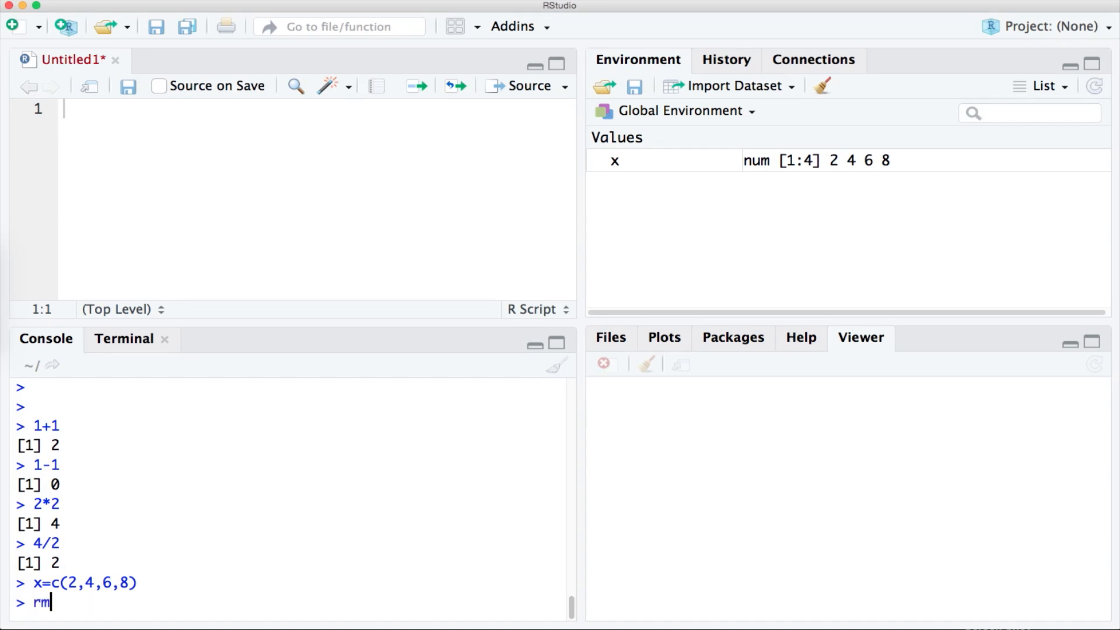
- Run rm(x) to delete x and leave the environment empty
text(())
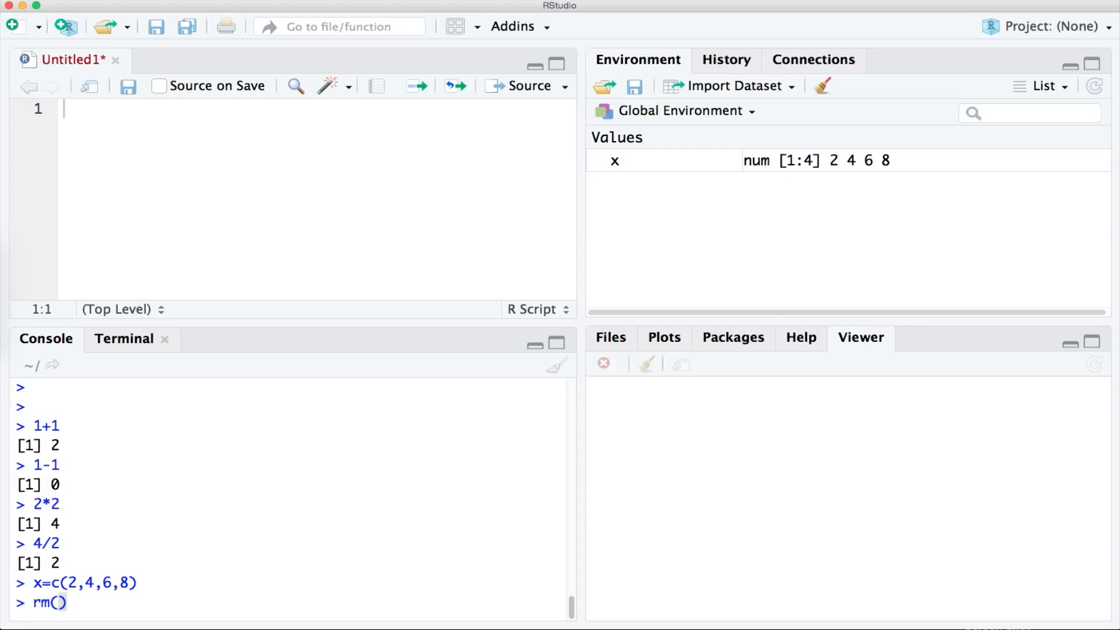
text(x)
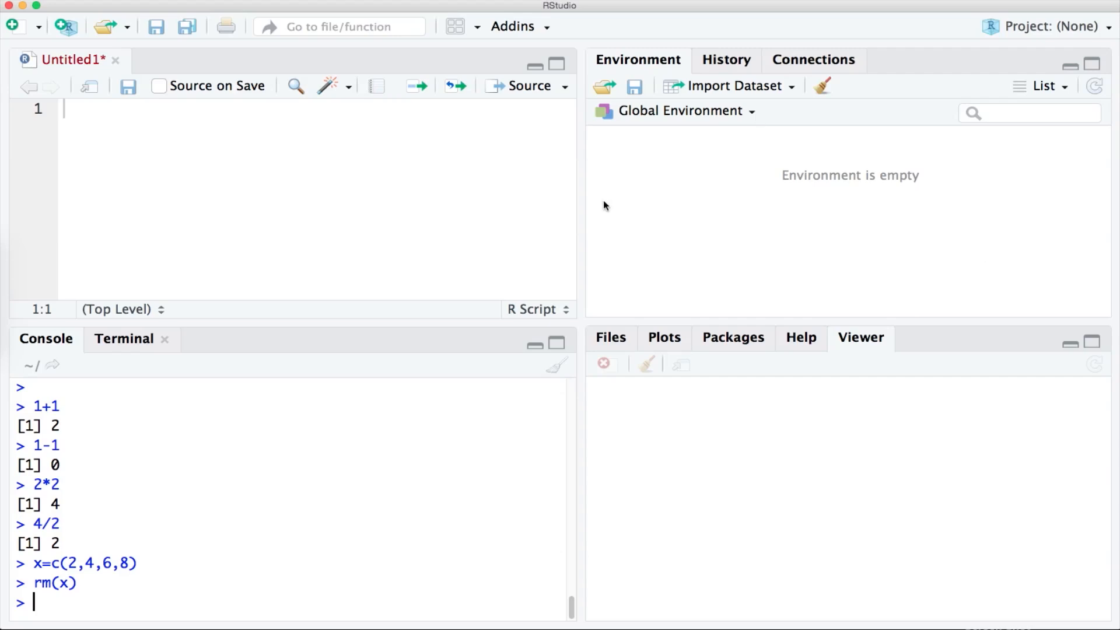
mouse_move(414, 611)
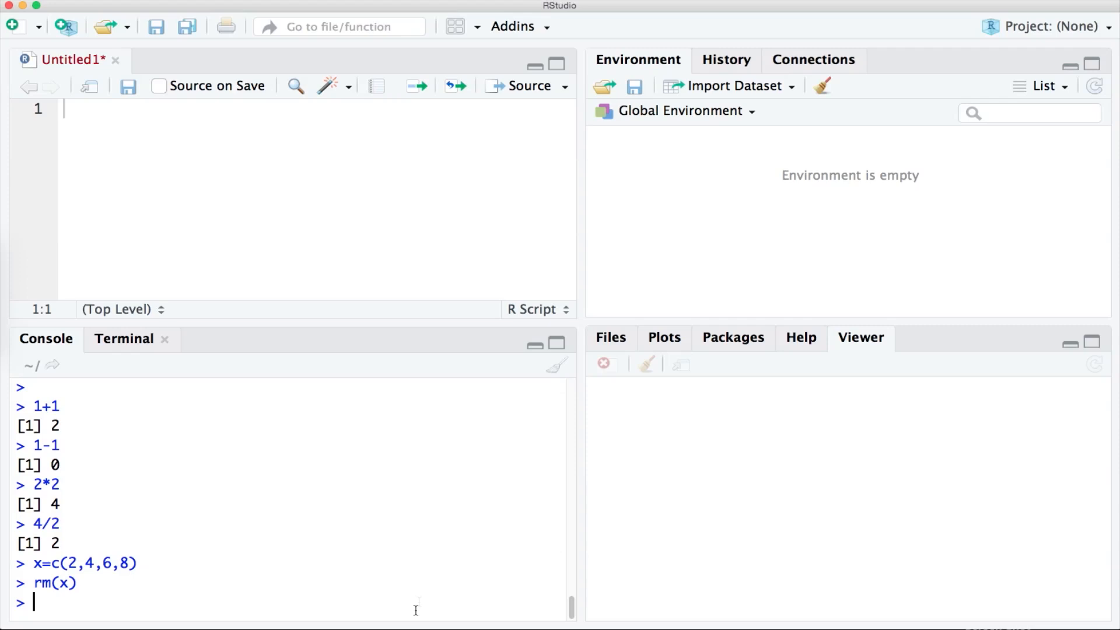
- Re-enter x = c(2,4,6,8) so the vector is listed in the environment again
text(rm(x))
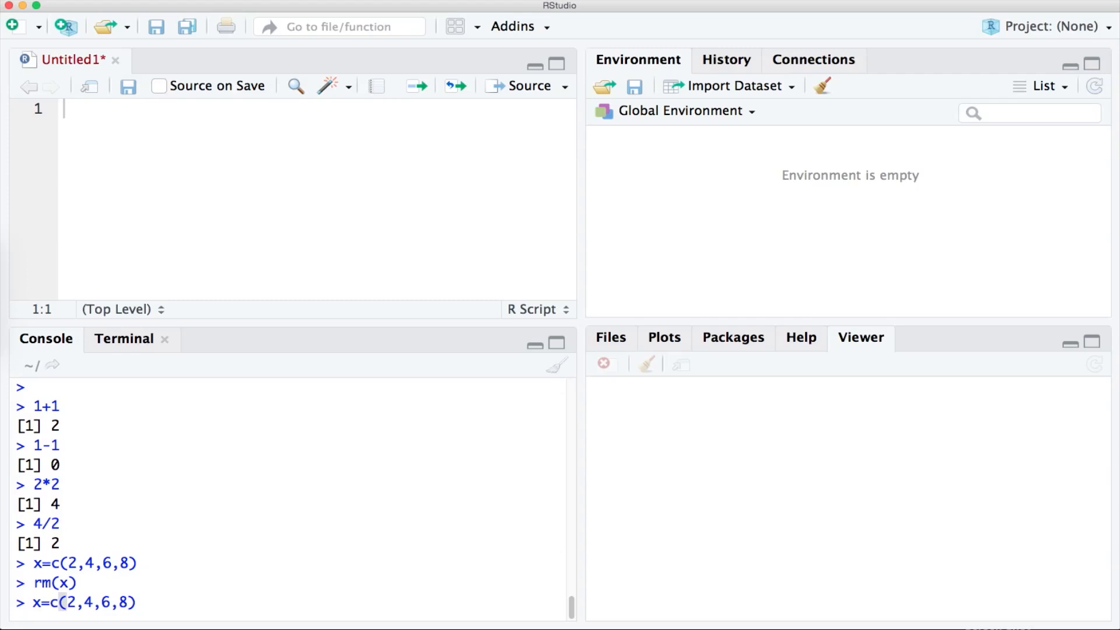
key(Return)
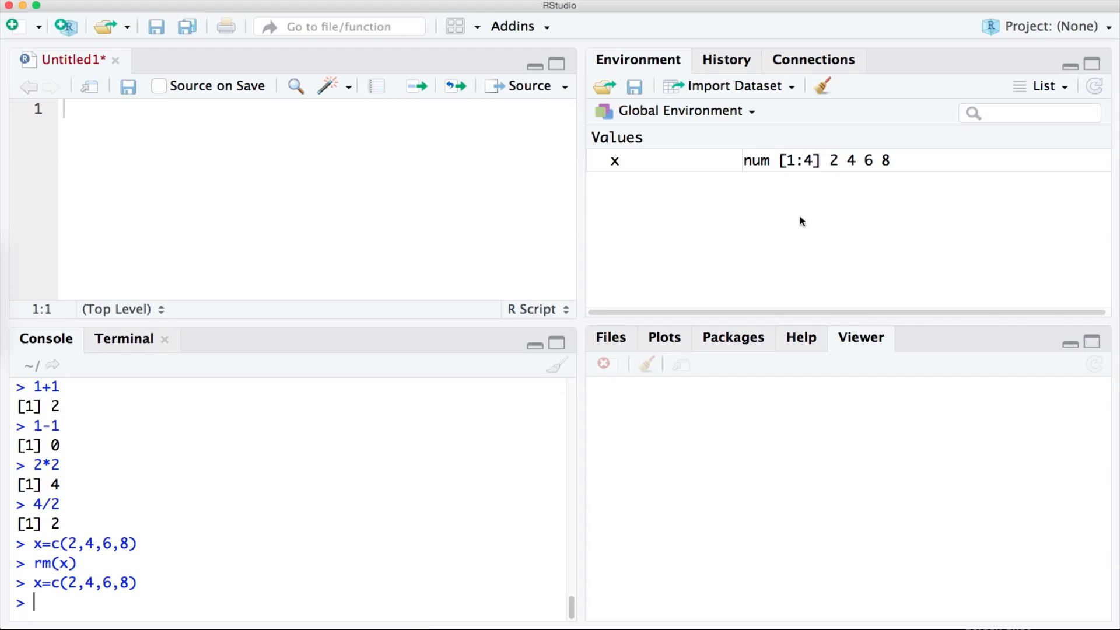
mouse_move(790, 227)
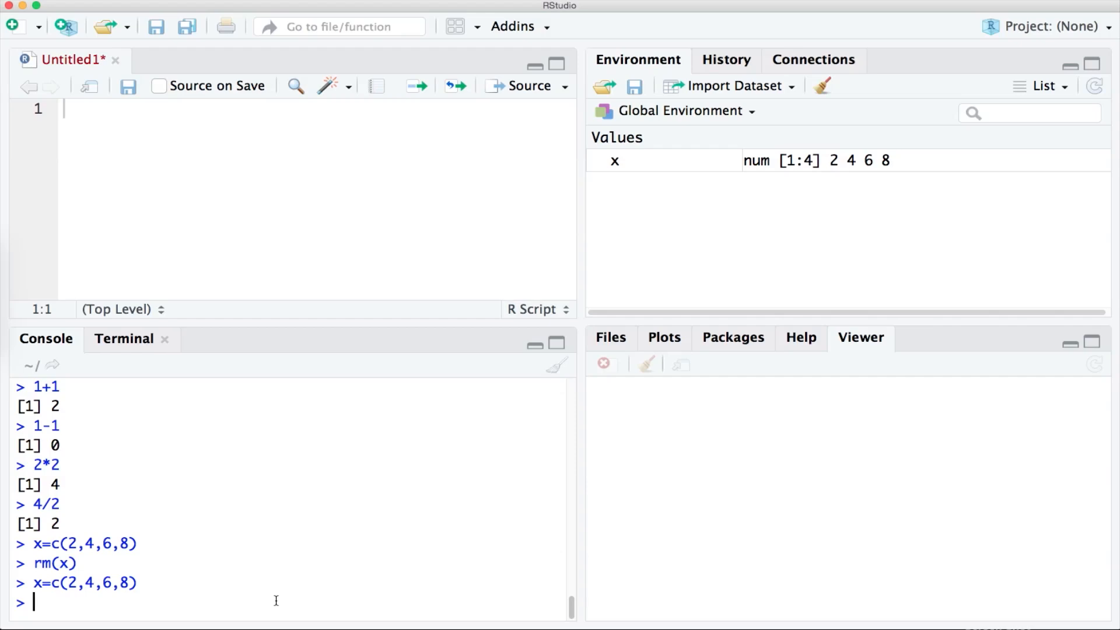
- Run sum(x), max(x) and min(x) in the console, returning 20, 8 and 2
text(sum)
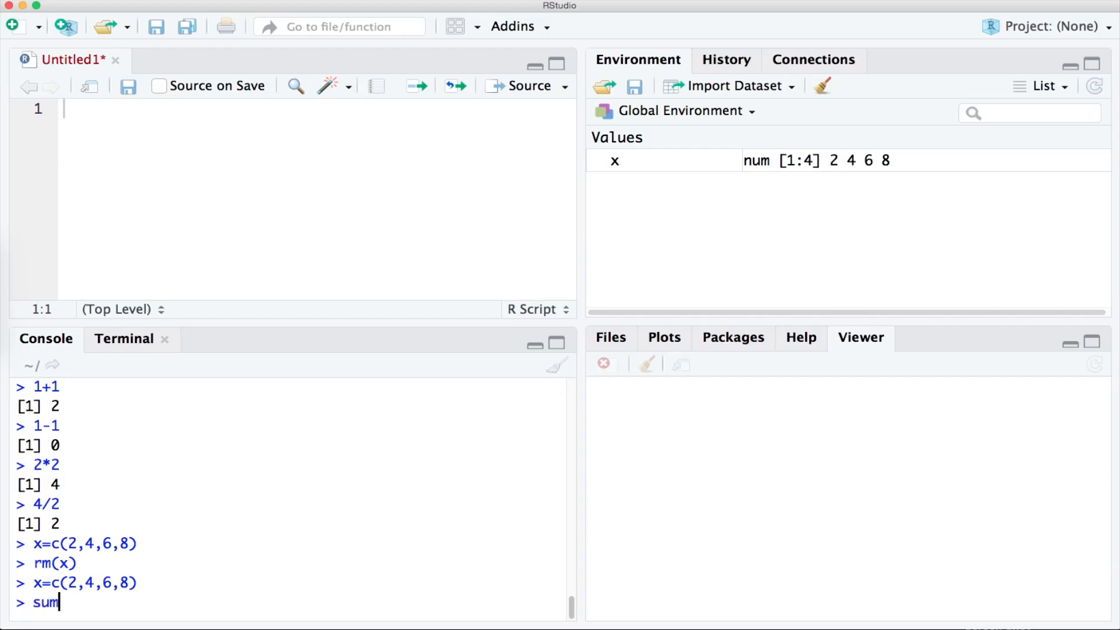
text((x))
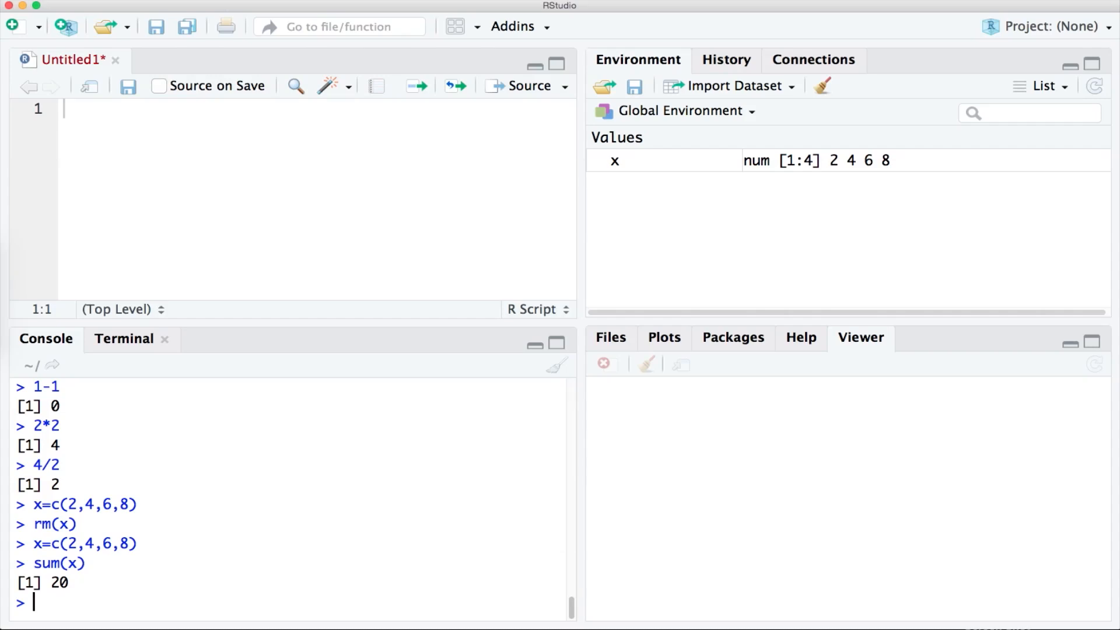
text(max)
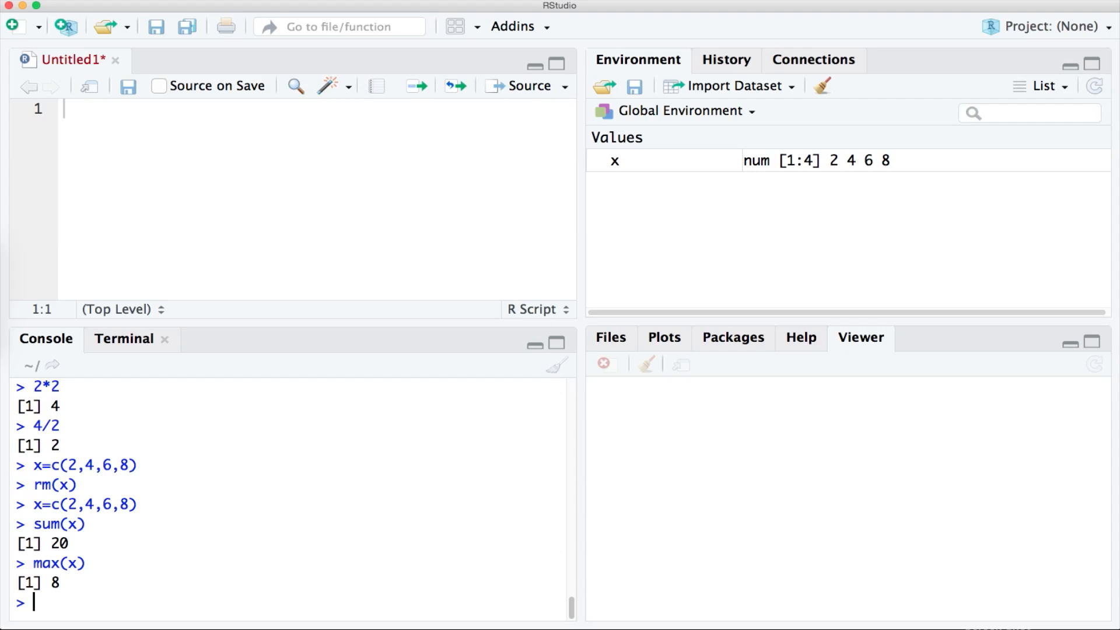
text(min(x))
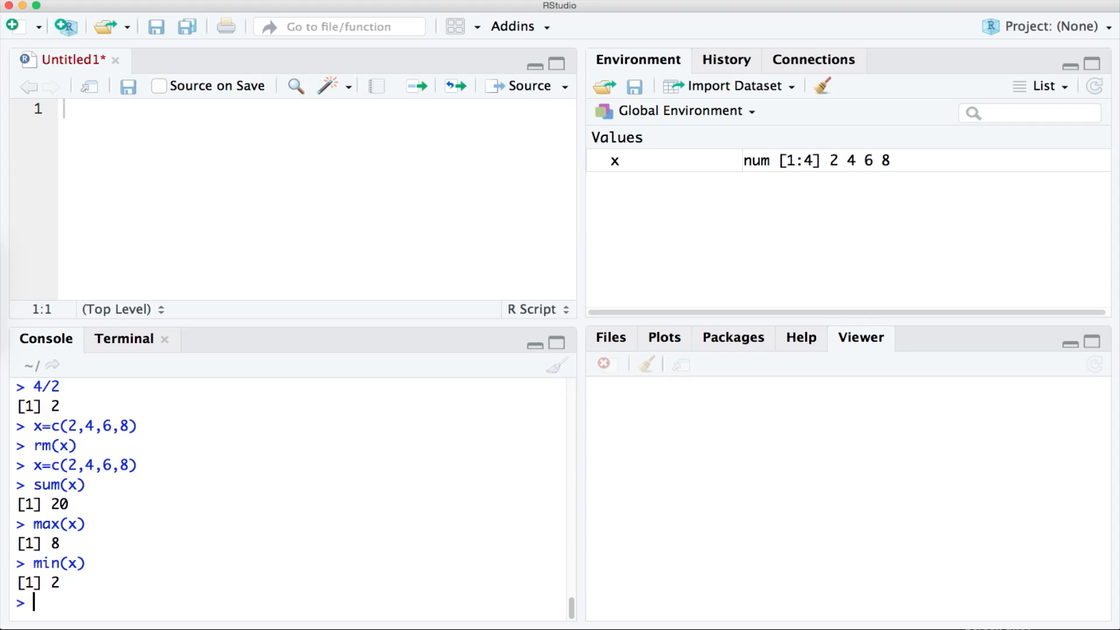
mouse_move(197, 596)
text(rm(x)
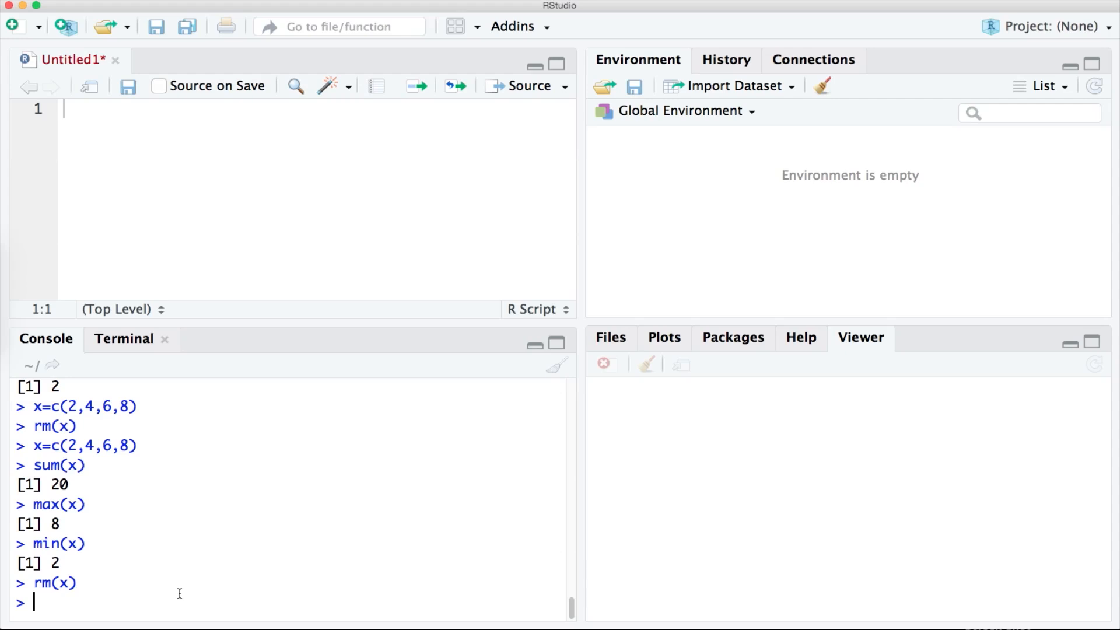
- Write x=c(2,4,6,8), sum(x), max(x) and min(x) lines in the Untitled1 script
text(c)
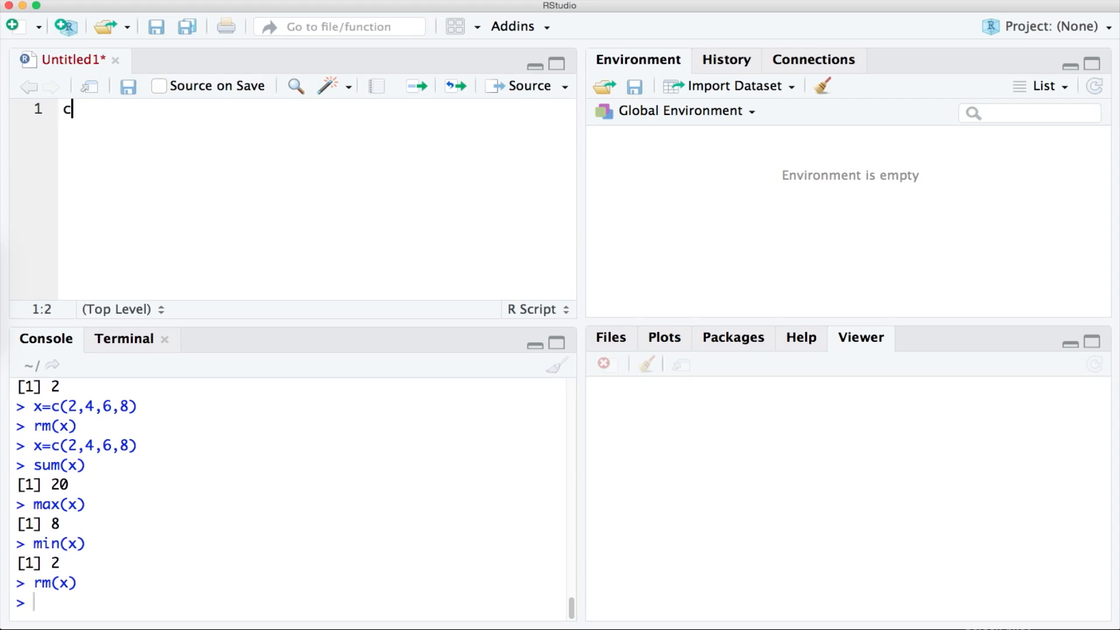
text((2,4,6,8)
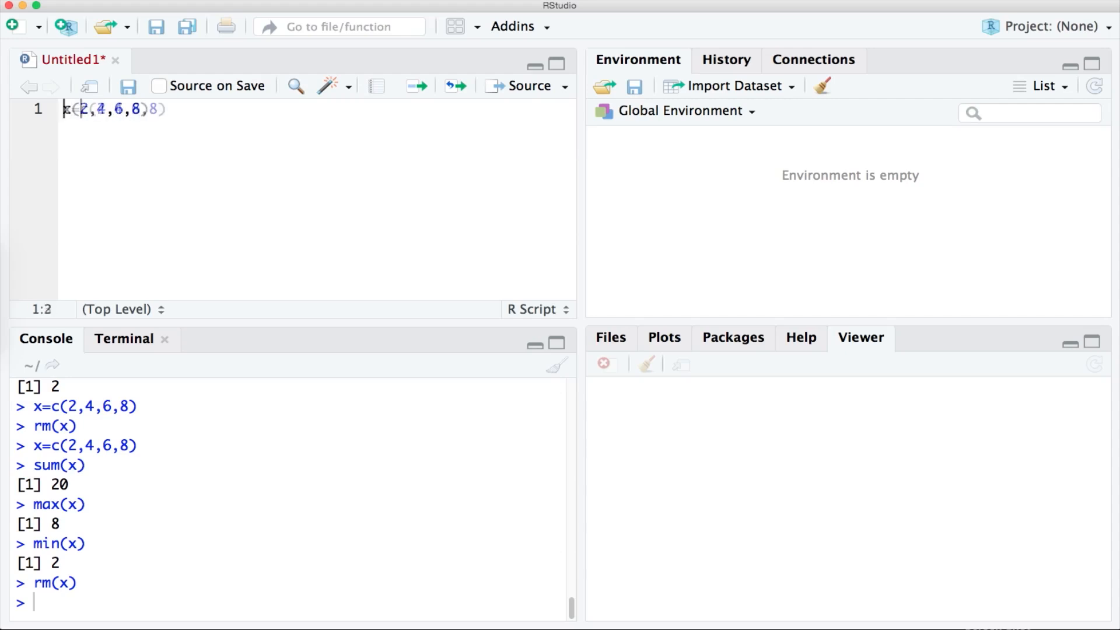
text(s)
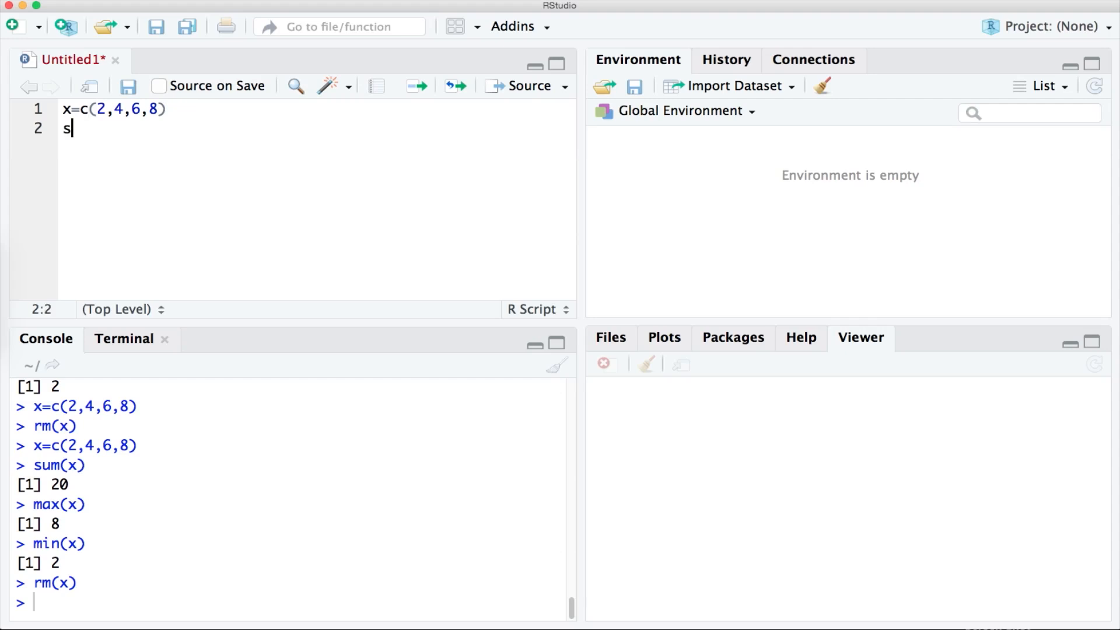
text(um(x))
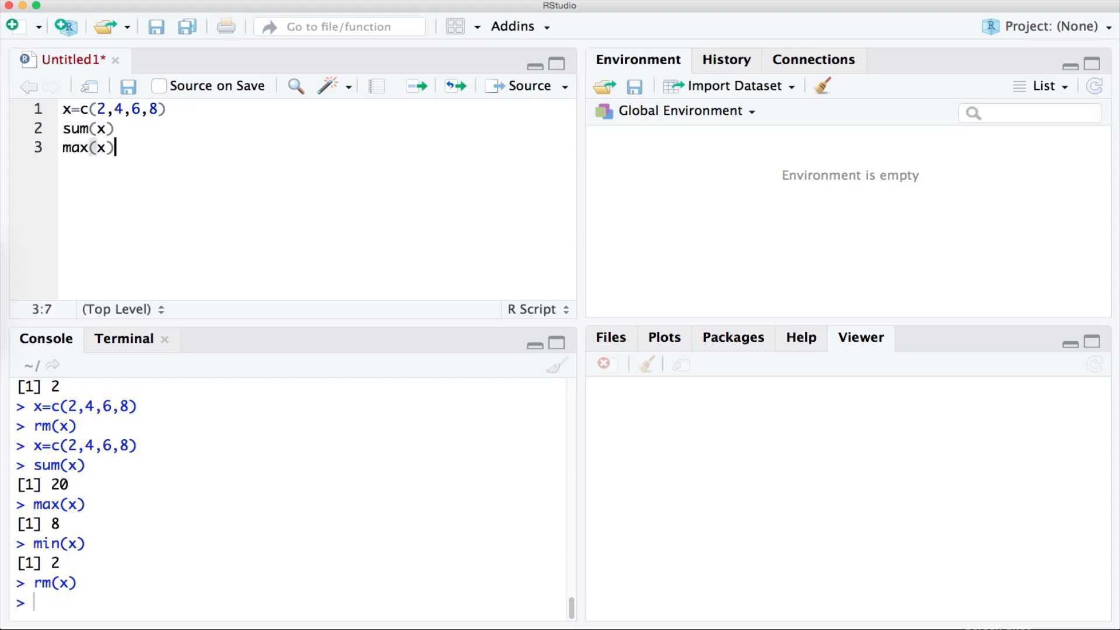
text(min(x))
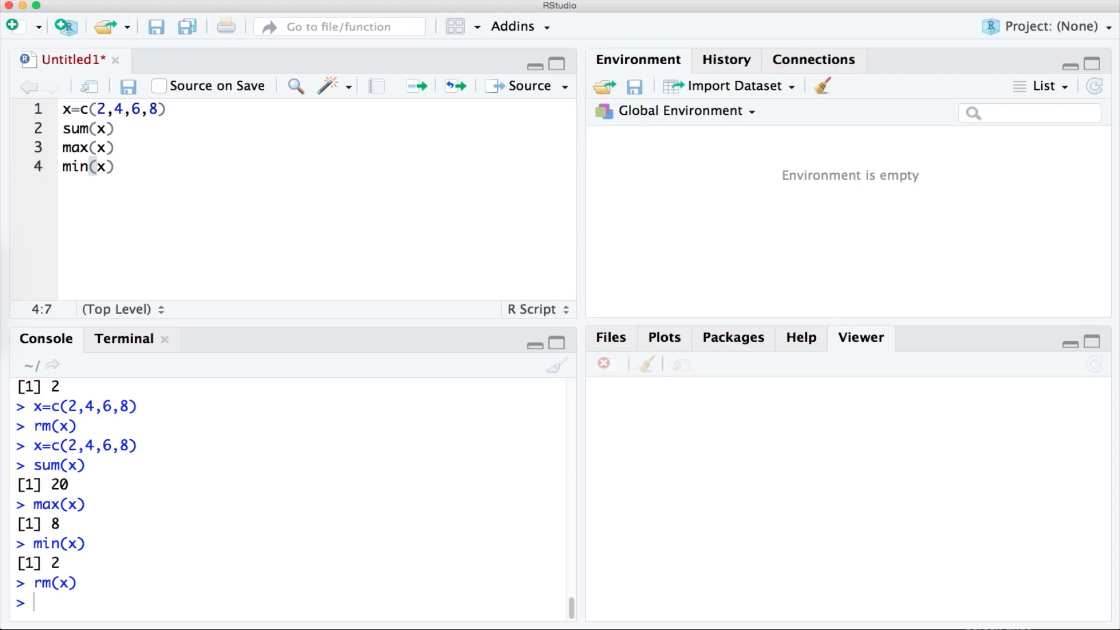
- Insert the comment '#this is a note' after the sum line and select the whole script
key(Enter)
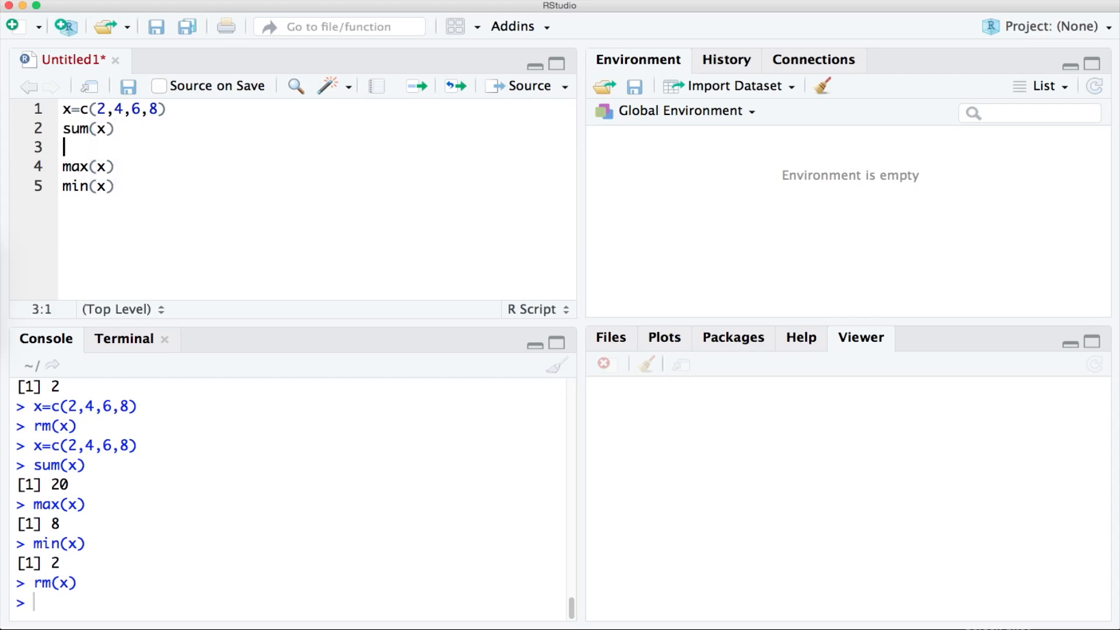
text(#this is a note)
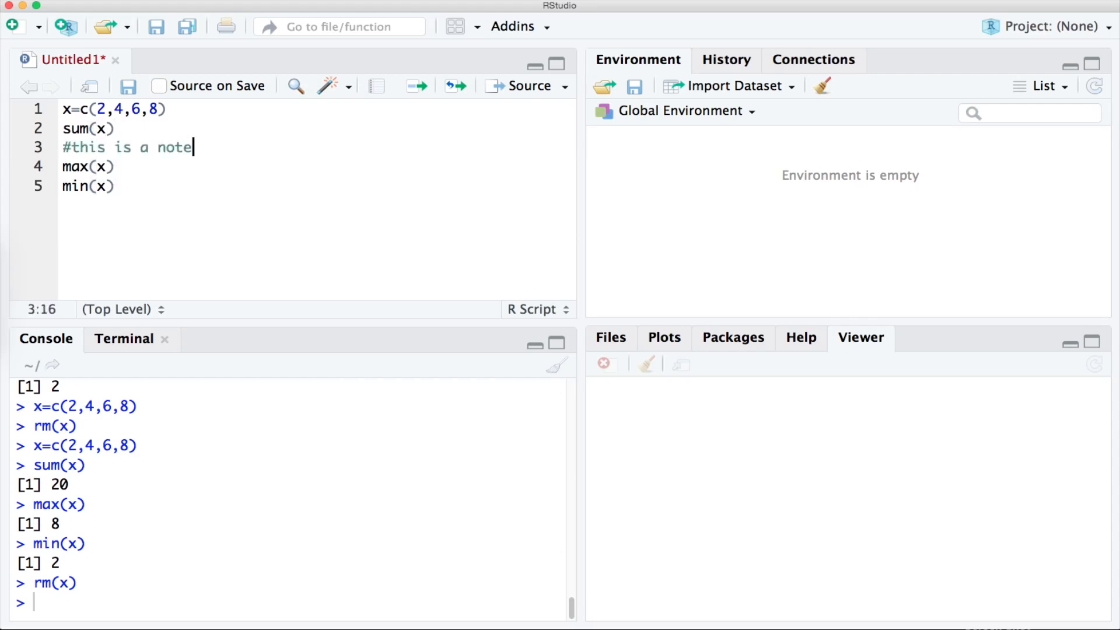
key(cmd+a)
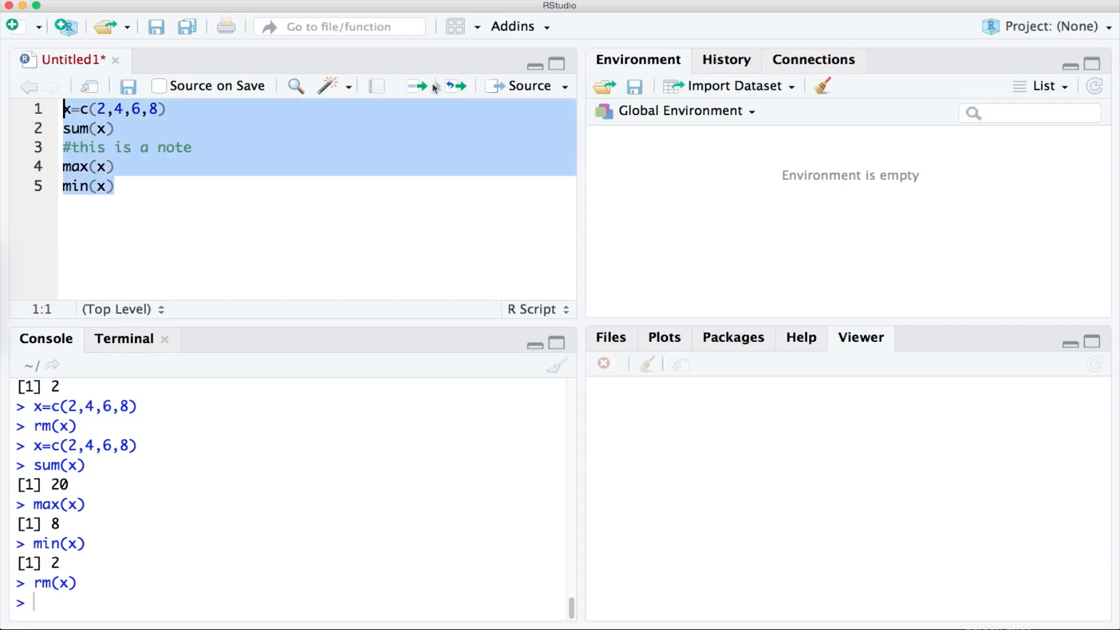
mouse_move(416, 85)
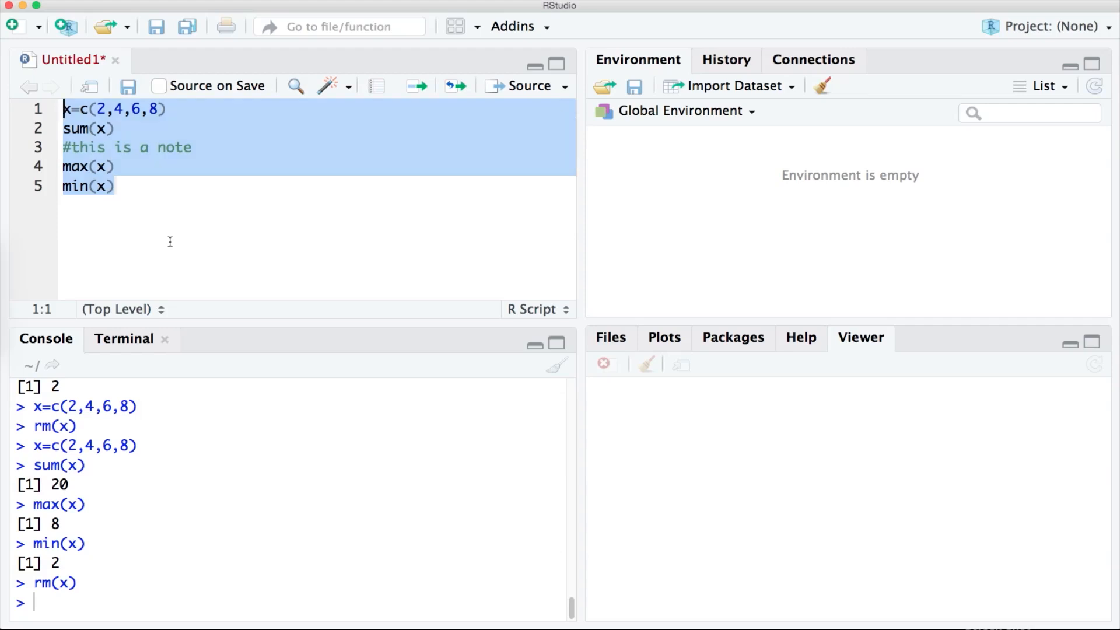
- Remove the comment's # and max's closing parenthesis, then run the script to produce errors
click(116, 185)
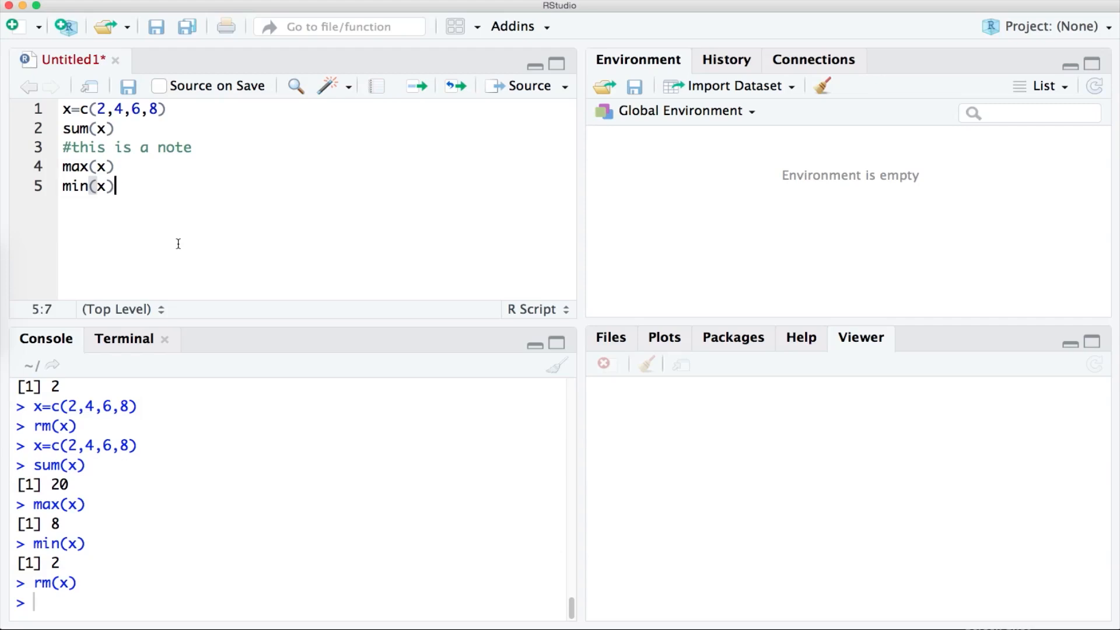
click(63, 147)
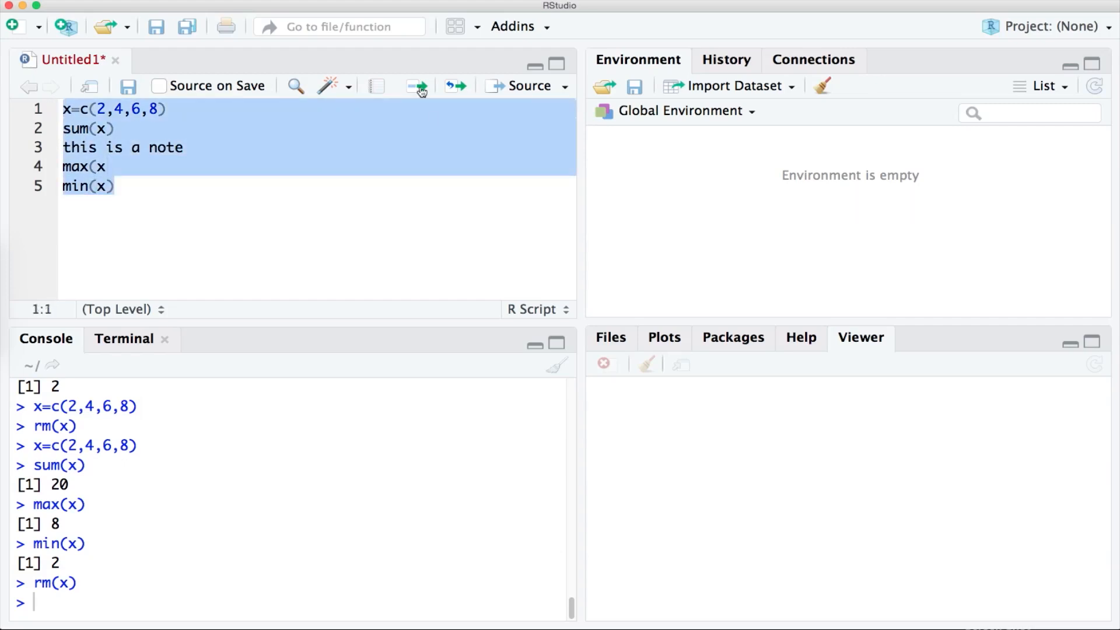
click(417, 85)
text(?max)
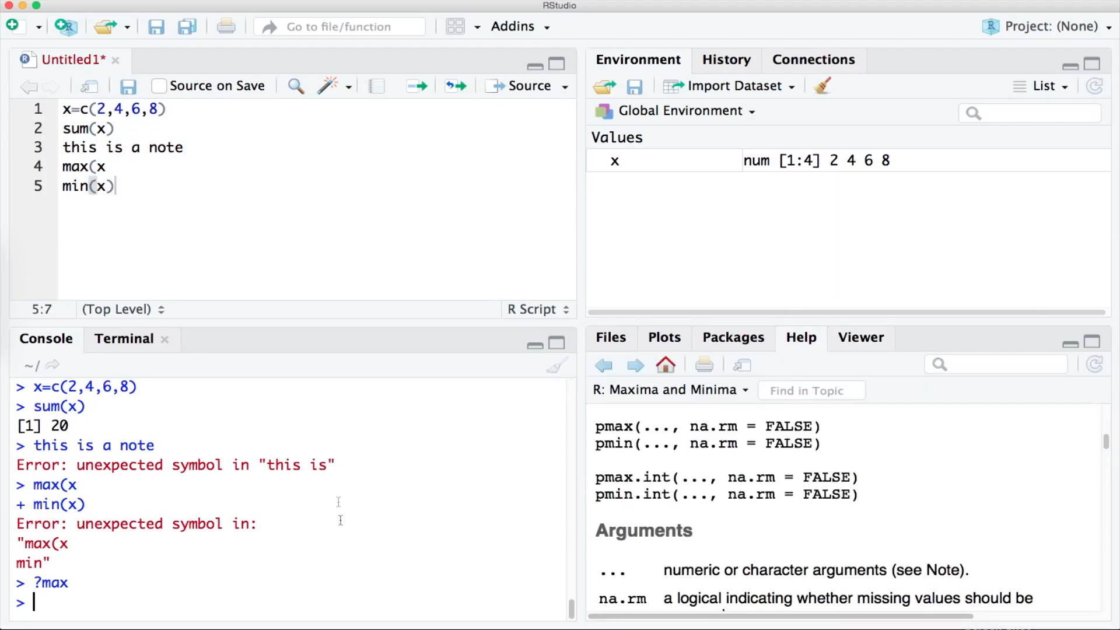
- Restore the # on line 3 and the ) in max(x), then select all script lines
scroll(down, 3)
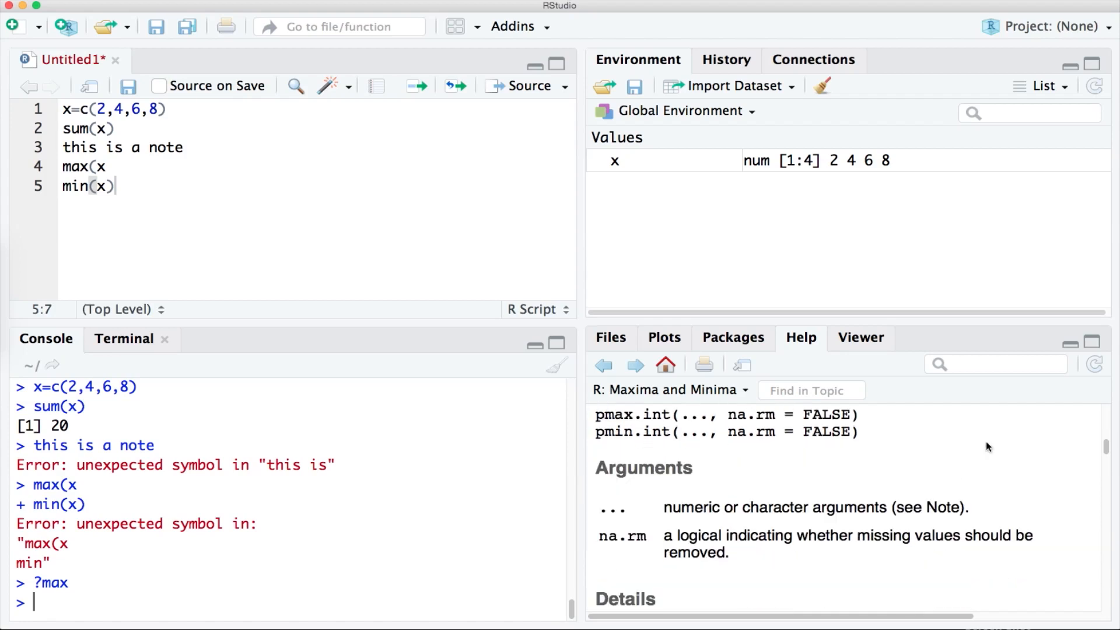
scroll(down, 3)
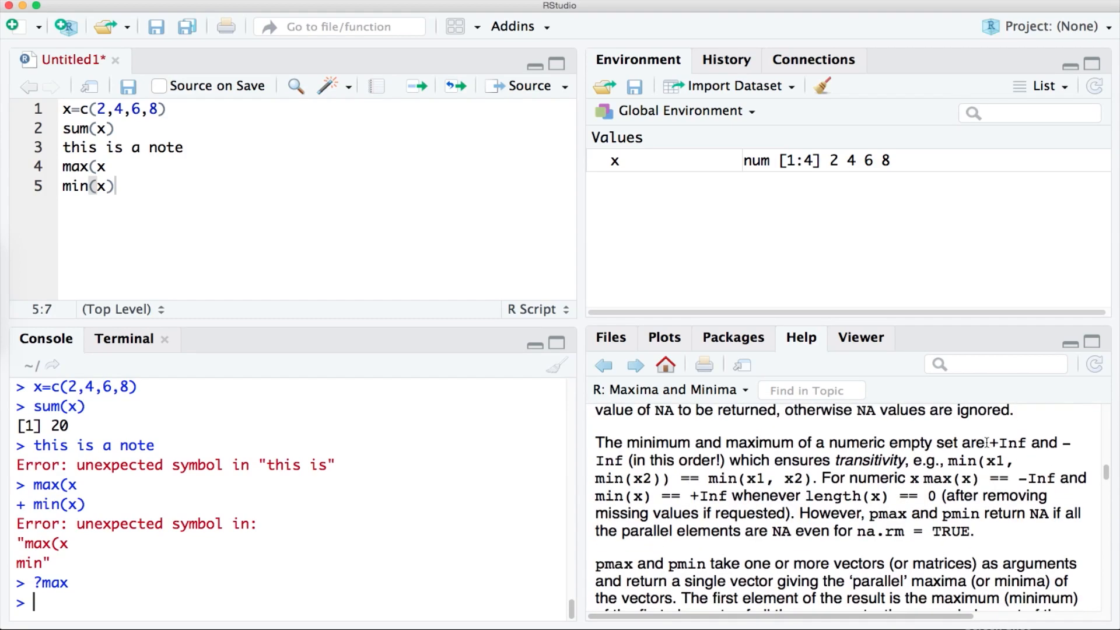
scroll(down, 3)
text(#)
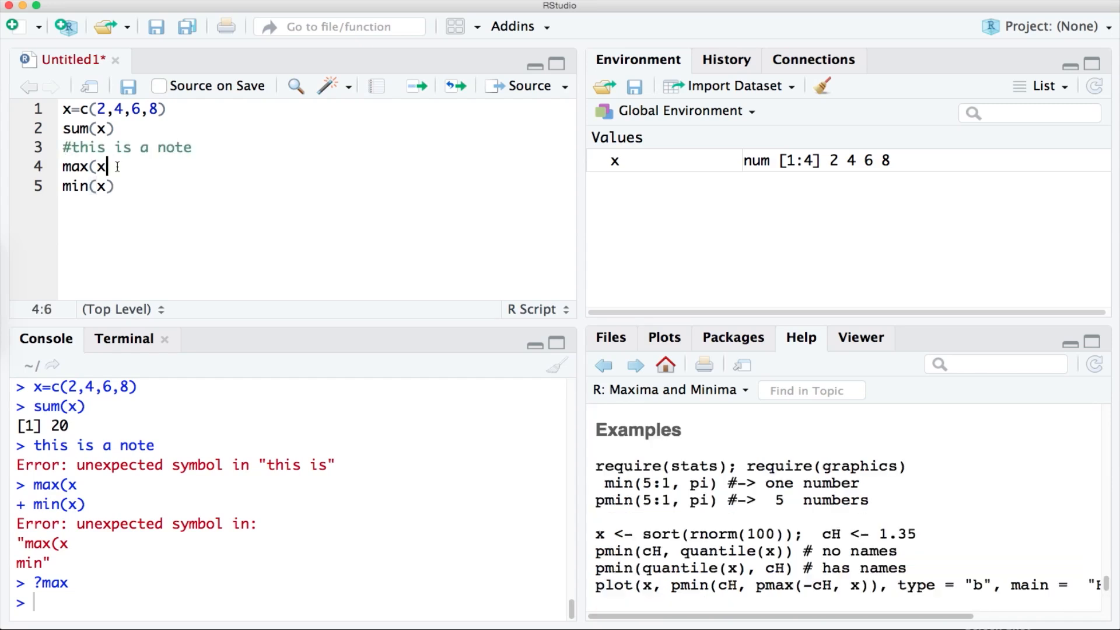
key(cmd+a)
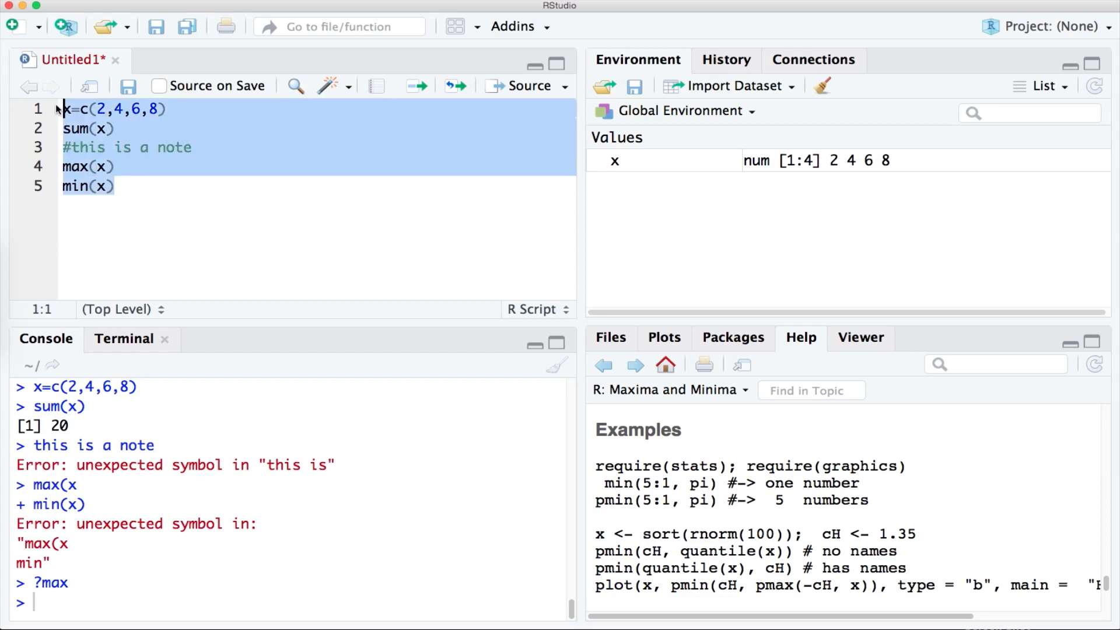